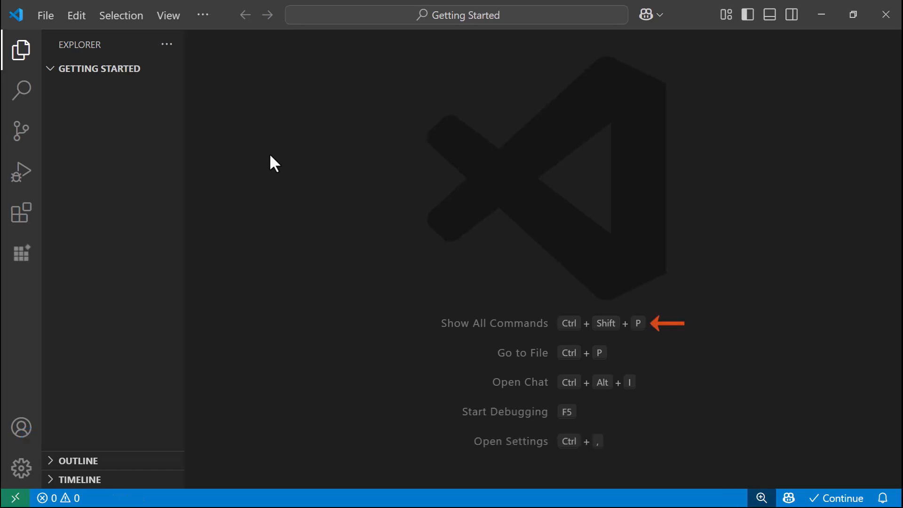
Start a new .NET project from the command palette and filter the templates by 'blazo'
{"action": "key", "text": "Ctrl+Shift+P"}
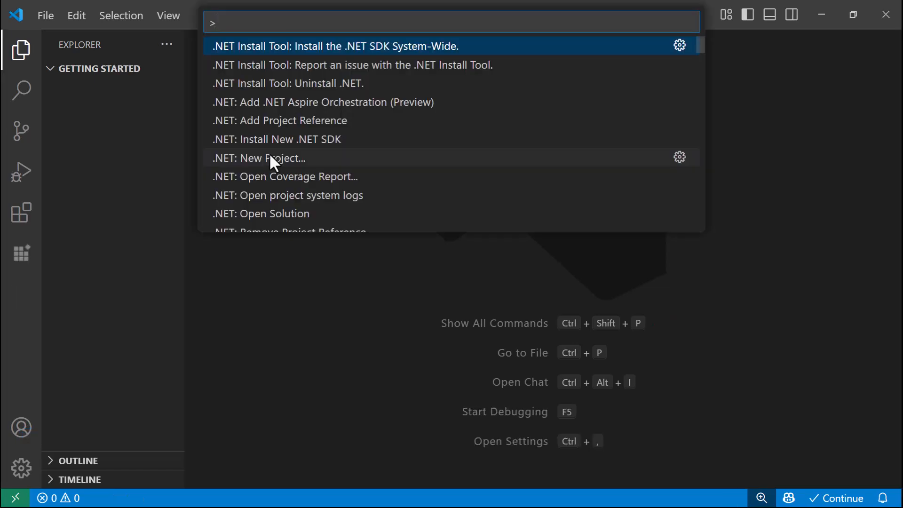
{"action": "mouse_move", "coordinate": [311, 176]}
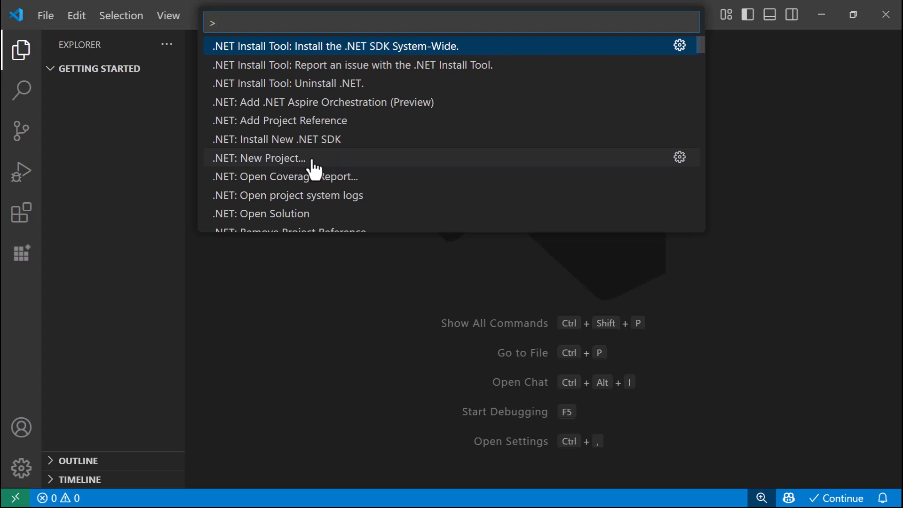
{"action": "left_click", "coordinate": [258, 158]}
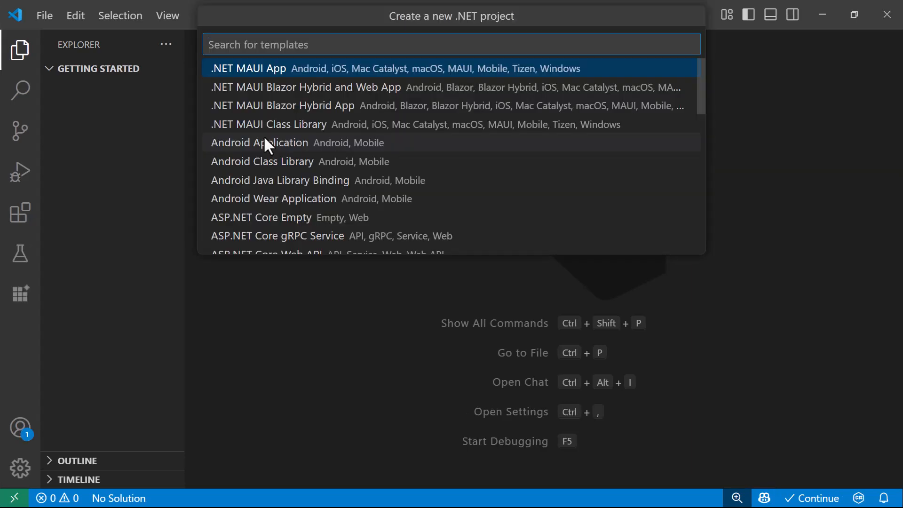
{"action": "type", "text": "blaz"}
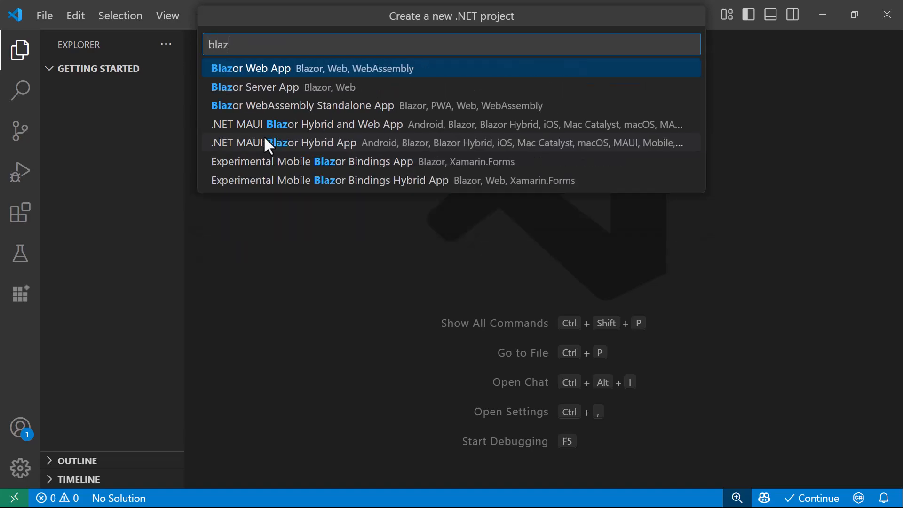
{"action": "type", "text": "o"}
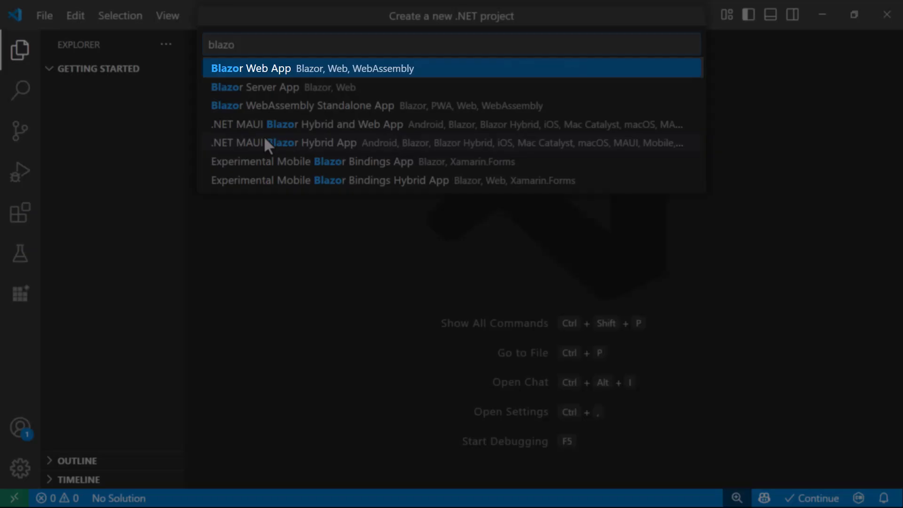
Create a Blazor Web App named BlazorApp with interactivity location set to Global
{"action": "left_click", "coordinate": [268, 68]}
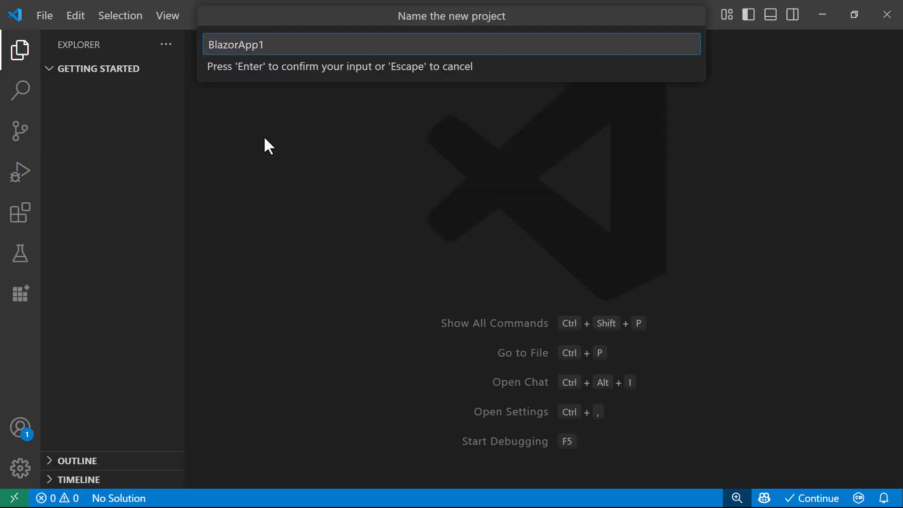
{"action": "key", "text": "Backspace"}
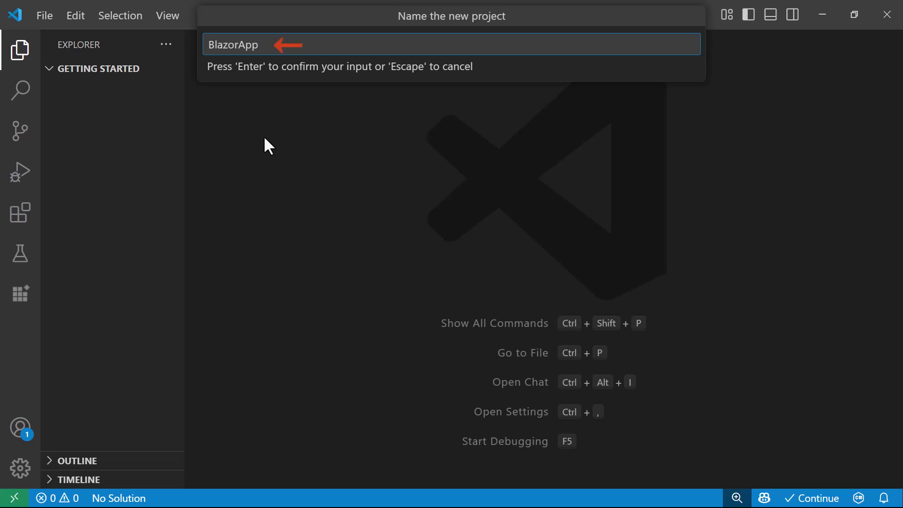
{"action": "key", "text": "Enter"}
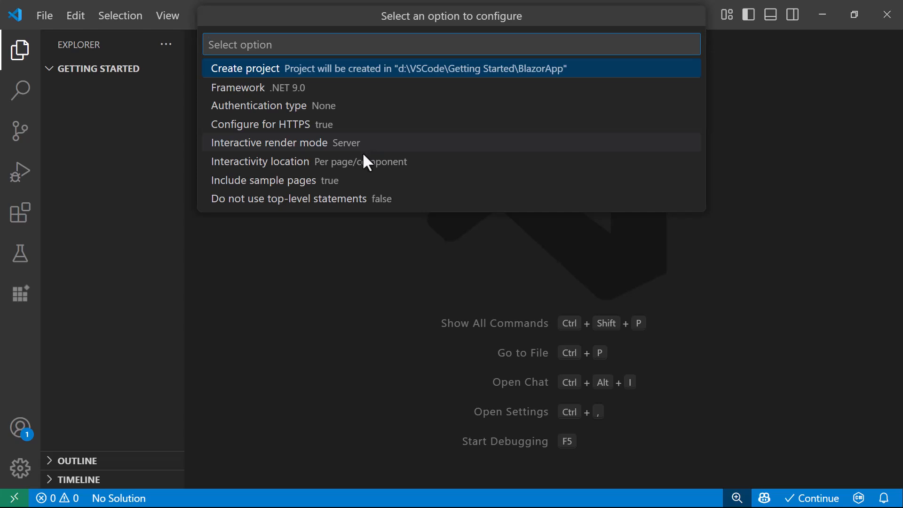
{"action": "left_click", "coordinate": [260, 162]}
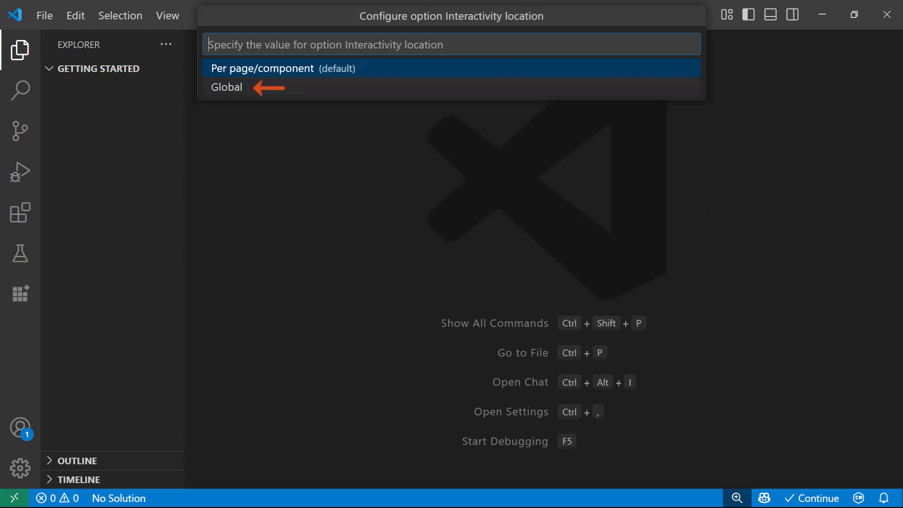
{"action": "left_click", "coordinate": [226, 87]}
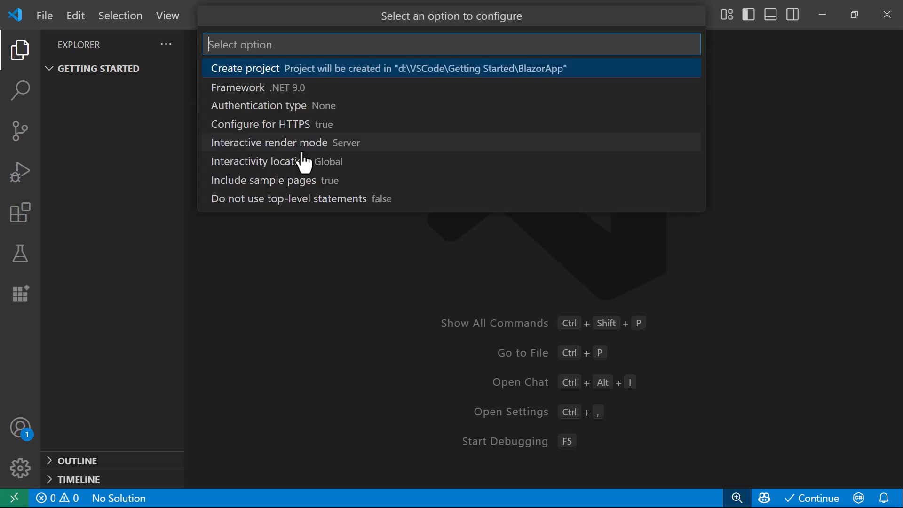
{"action": "mouse_move", "coordinate": [263, 83]}
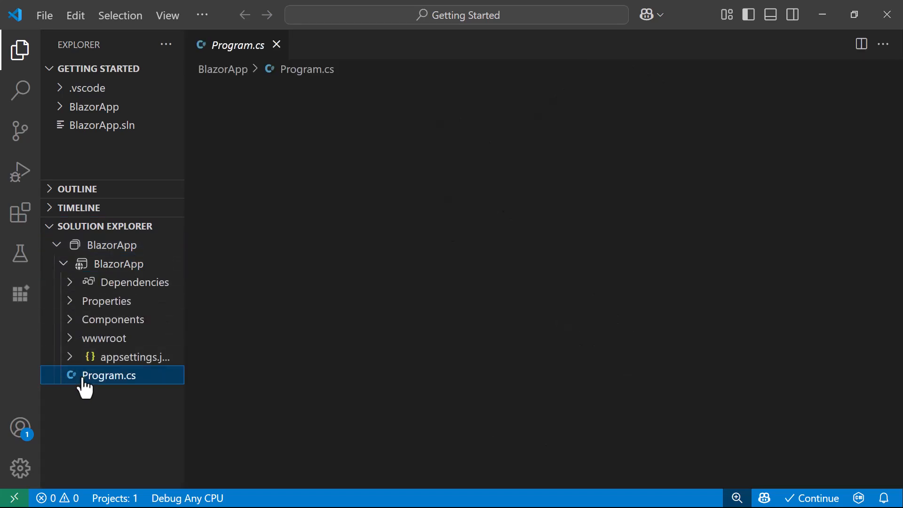
Open Program.cs from Solution Explorer to review the startup code
{"action": "double_click", "coordinate": [109, 376]}
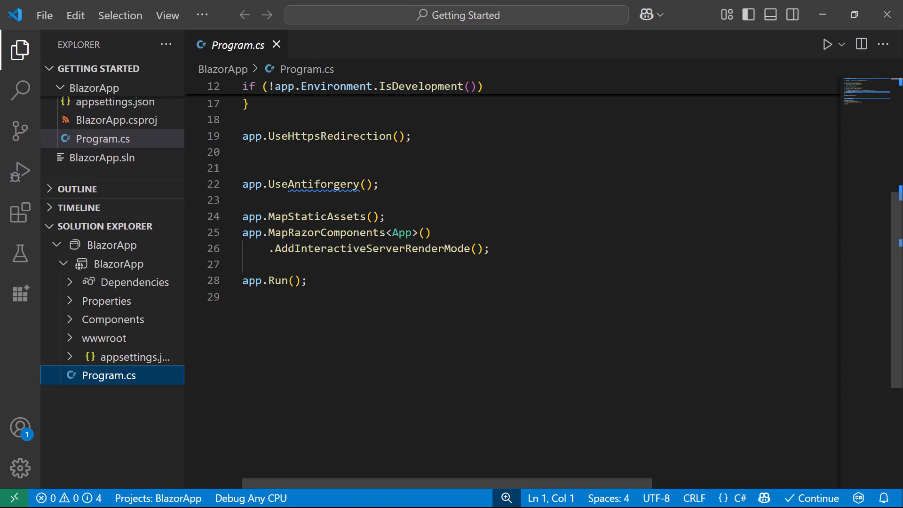
{"action": "left_click", "coordinate": [113, 320]}
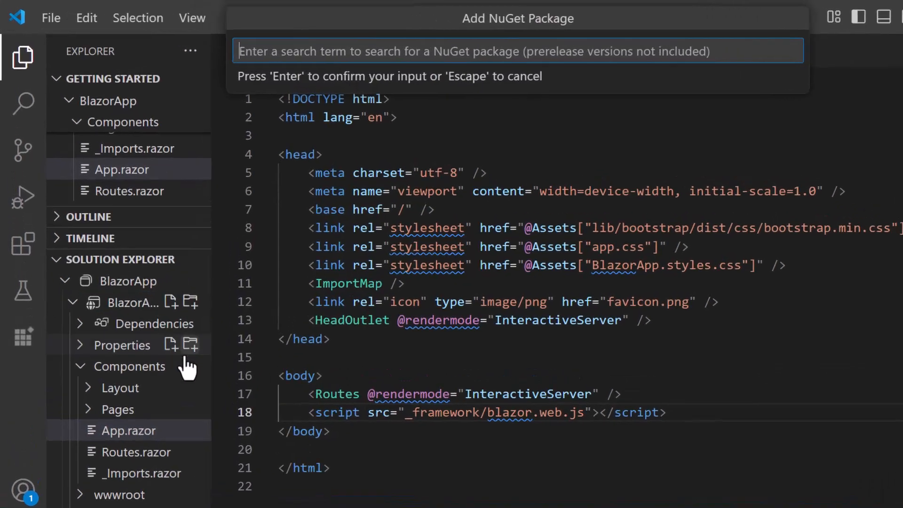
Search NuGet for 'syncfusion.blazor.grid' and install Syncfusion.Blazor.Themes
{"action": "type", "text": "s"}
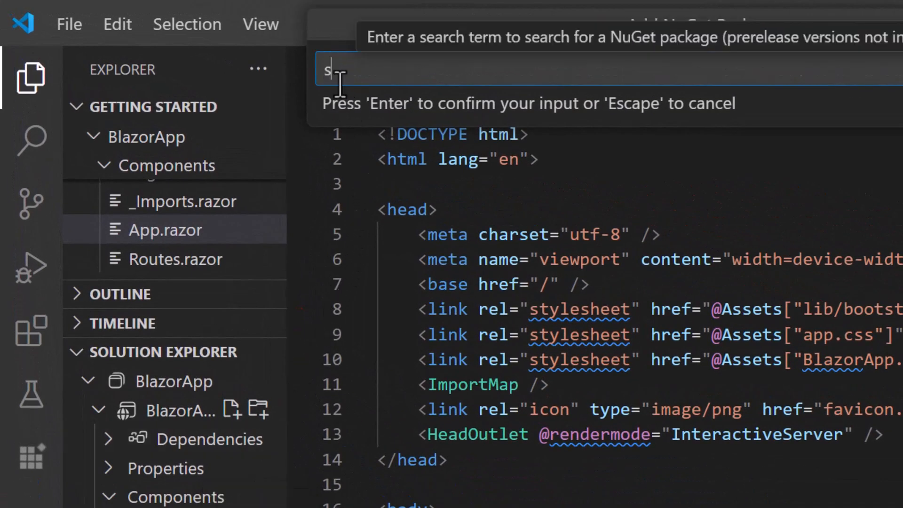
{"action": "type", "text": "yncfusion.blazor.gri"}
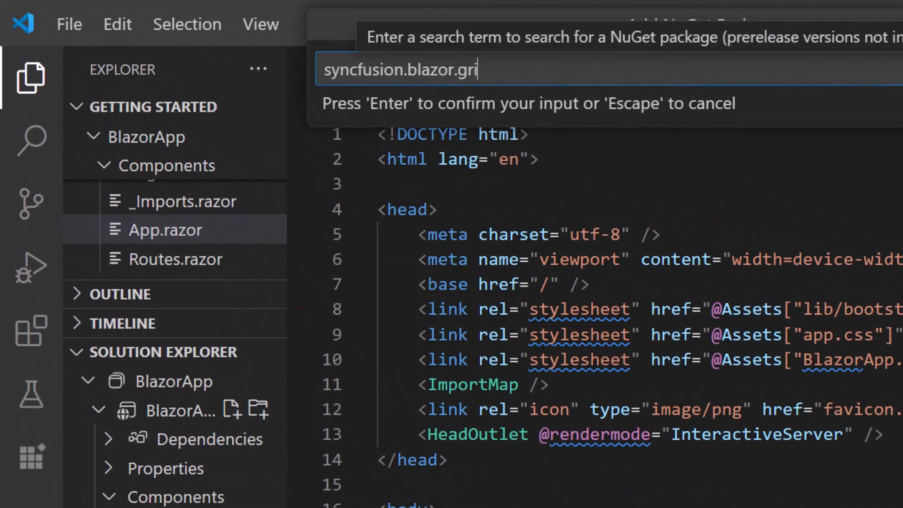
{"action": "key", "text": "Enter"}
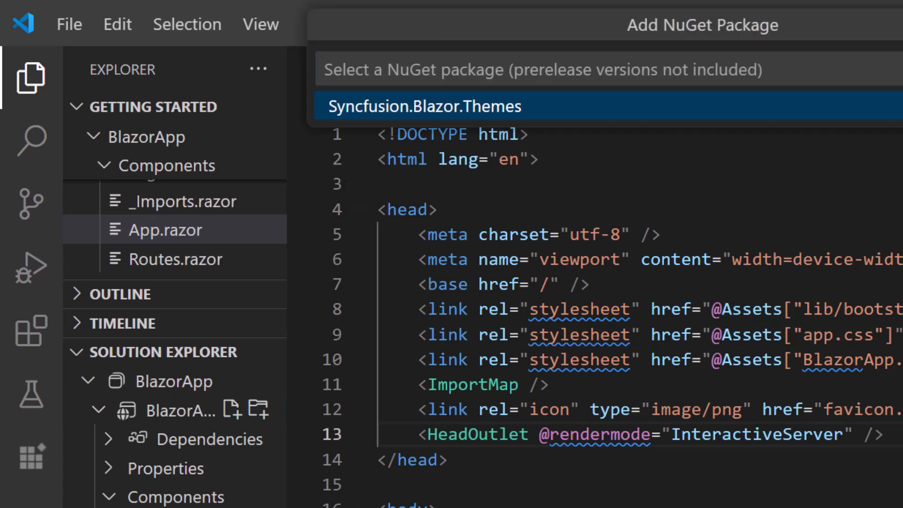
{"action": "left_click", "coordinate": [428, 106]}
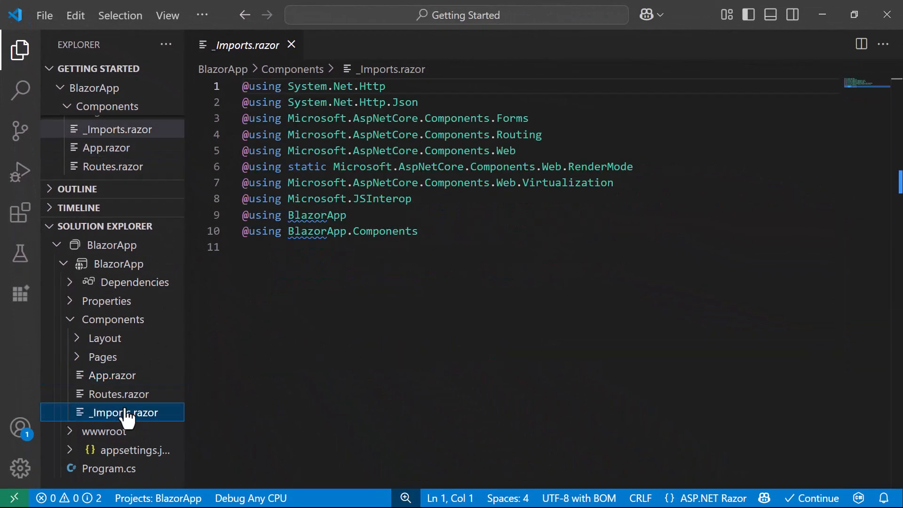
{"action": "type", "text": "@"}
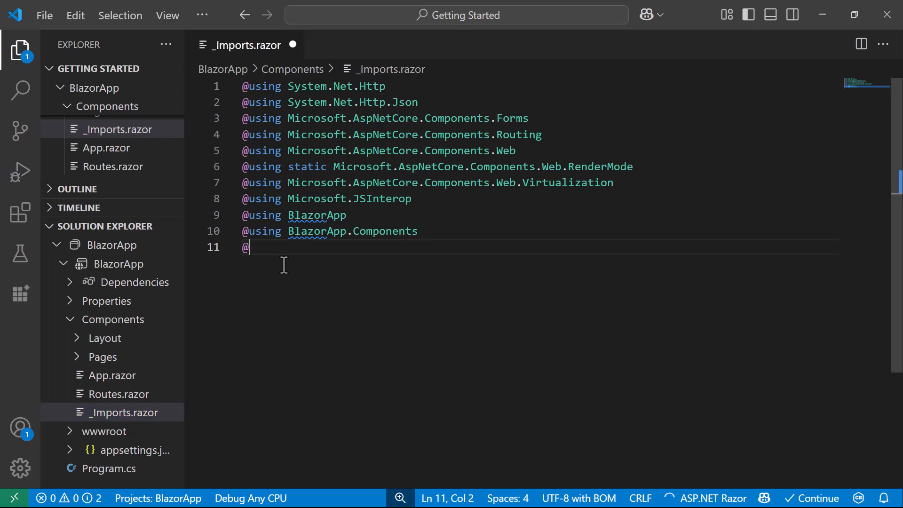
{"action": "type", "text": "@using s"}
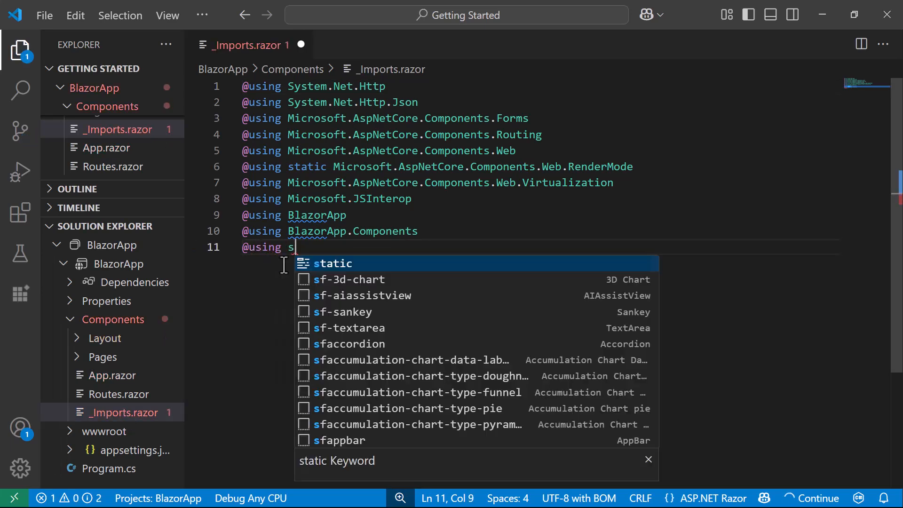
{"action": "type", "text": "Syncfusion."}
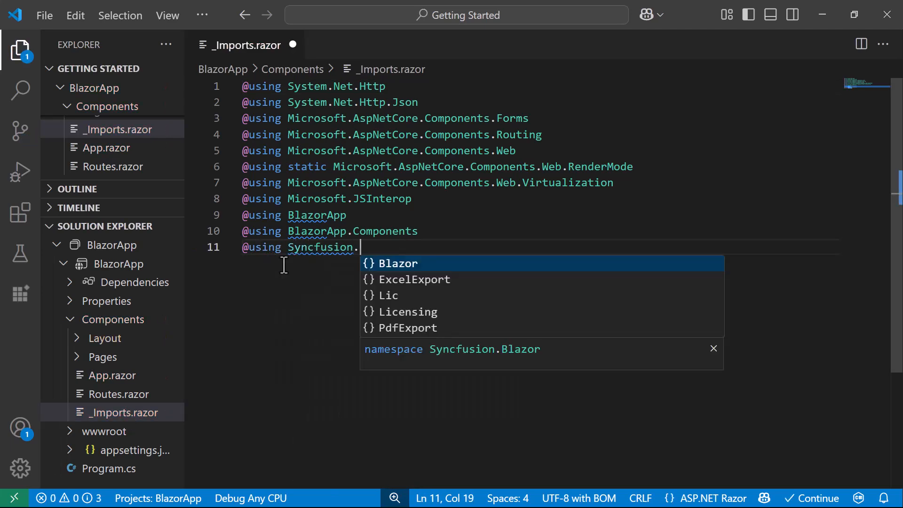
{"action": "type", "text": "Blazor.Grids"}
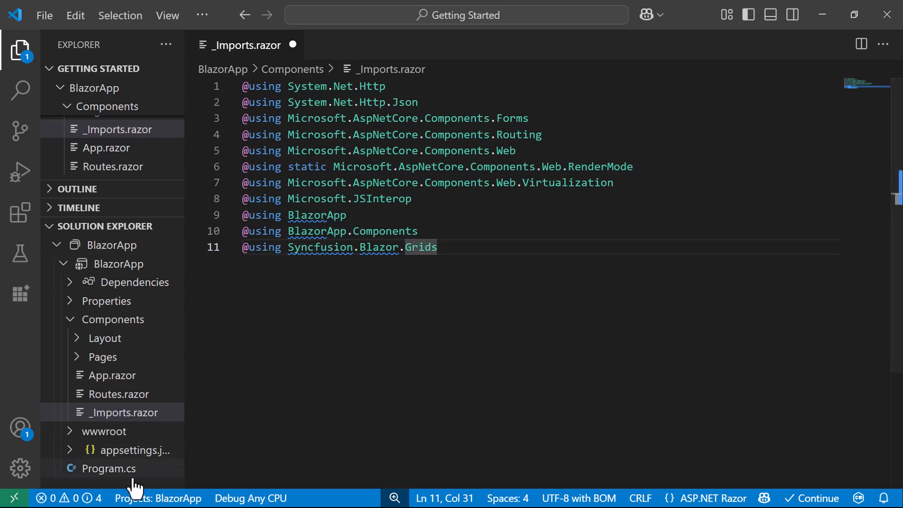
In Program.cs, import Syncfusion.Blazor and add builder.Services.AddSyncfusionBlazor();
{"action": "double_click", "coordinate": [107, 469]}
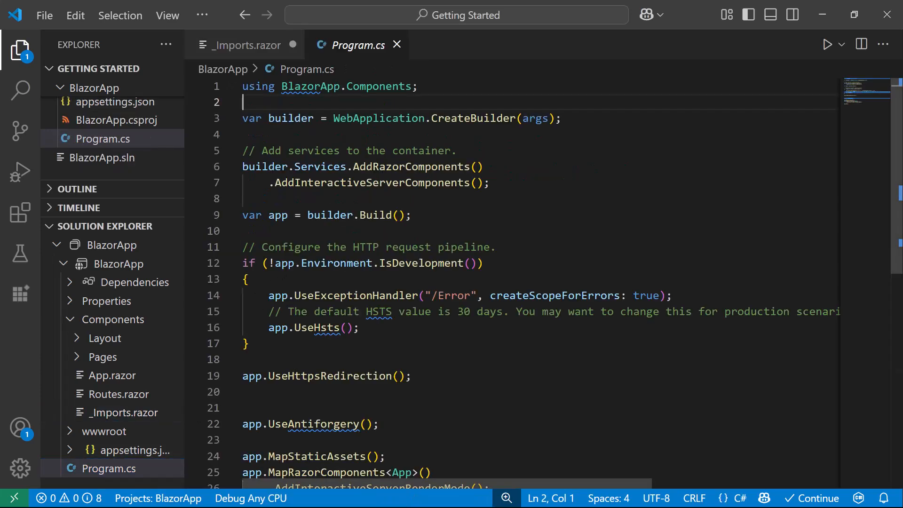
{"action": "type", "text": "using sy"}
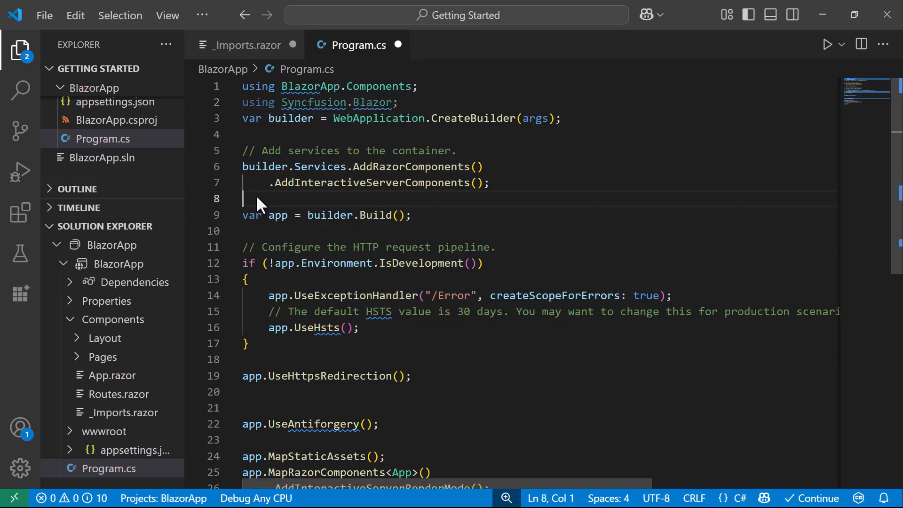
{"action": "type", "text": "builder.Services.AddSyncfusionBlazor();"}
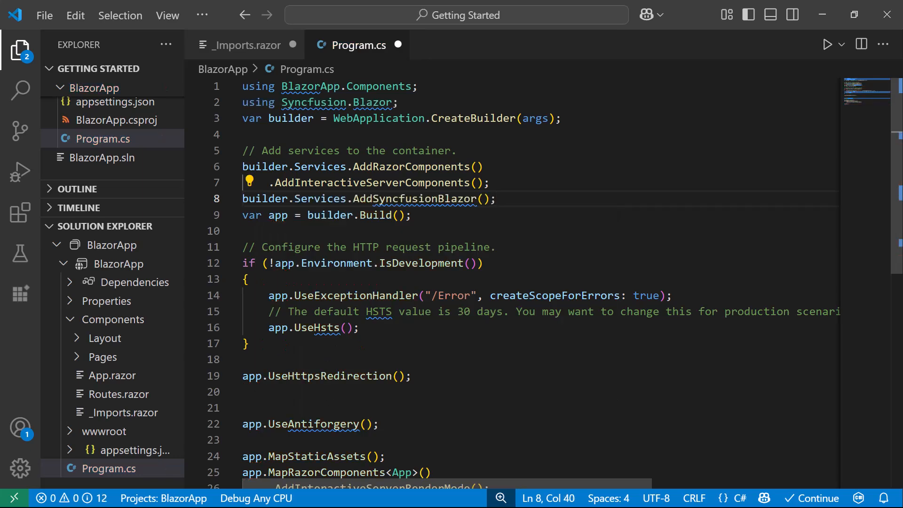
{"action": "left_click", "coordinate": [496, 199]}
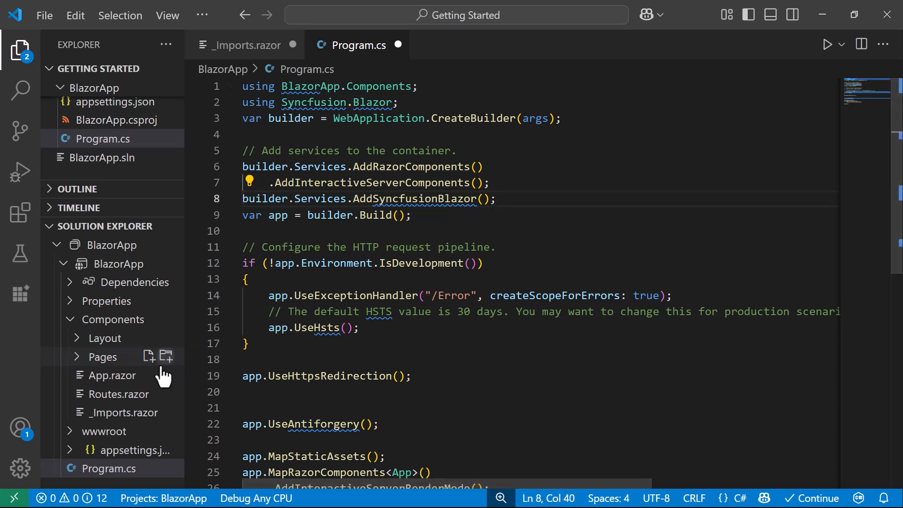
Add the bootstrap5.css theme link and syncfusion-blazor.min.js script tags to App.razor
{"action": "double_click", "coordinate": [112, 376]}
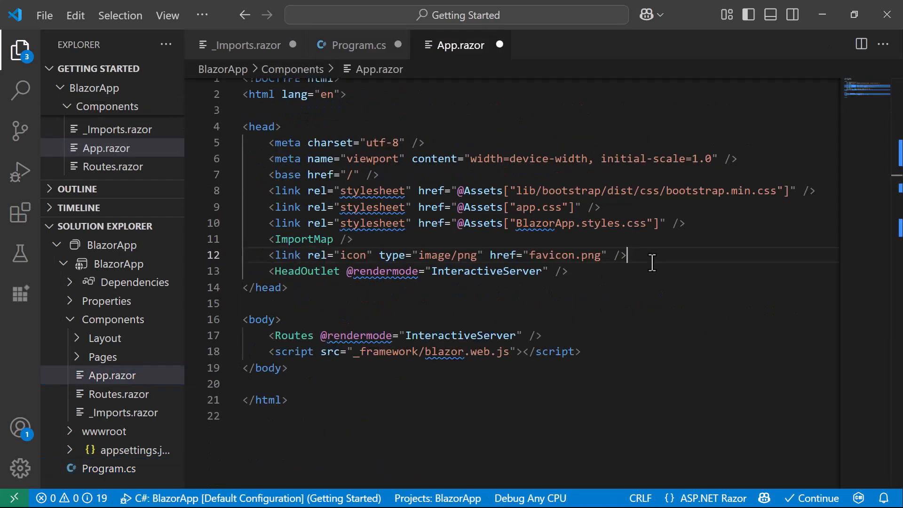
{"action": "type", "text": "<link href=\"_content/Syncfusion.Blazor.Themes/bootstrap5.css\" rel=\"stylesheet\" />"}
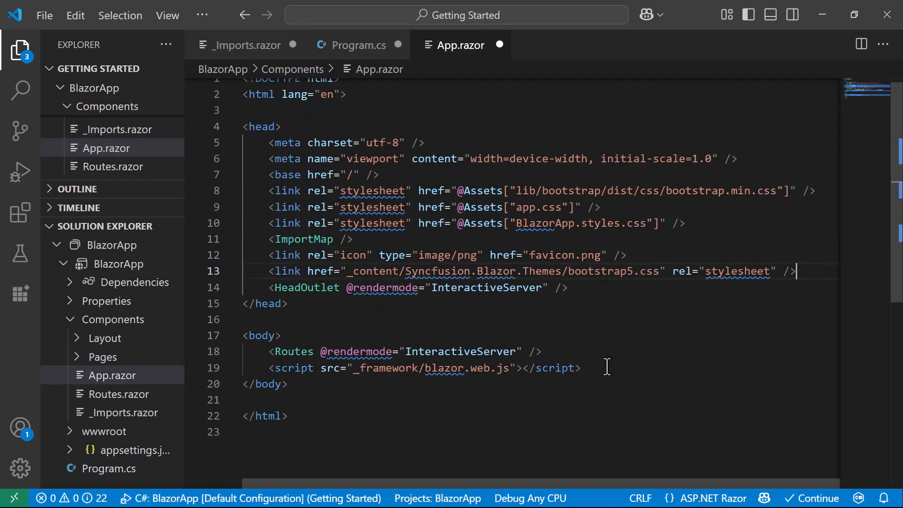
{"action": "type", "text": "<script src=\"_content/Syncfusion.Blazor.Core/scripts/syncfusion-blazor.min.js\" type=\"text/javascript\"></script>"}
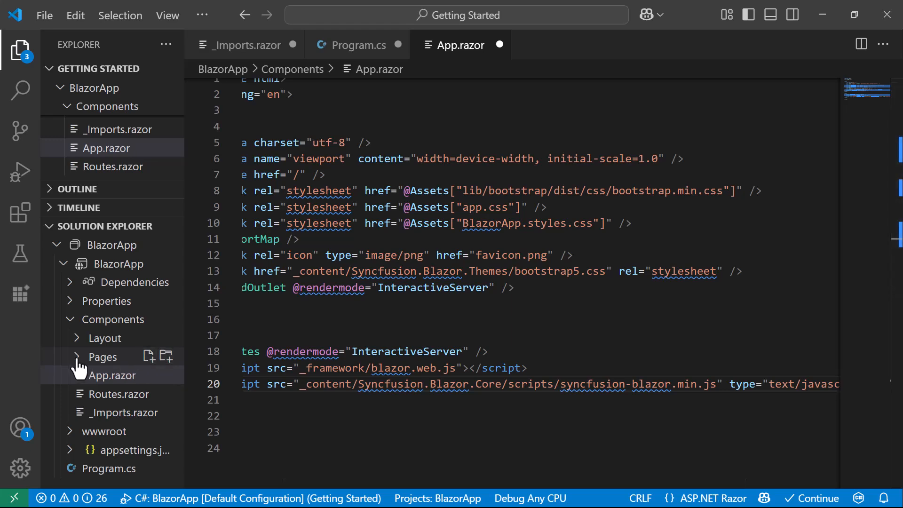
{"action": "left_click", "coordinate": [101, 357]}
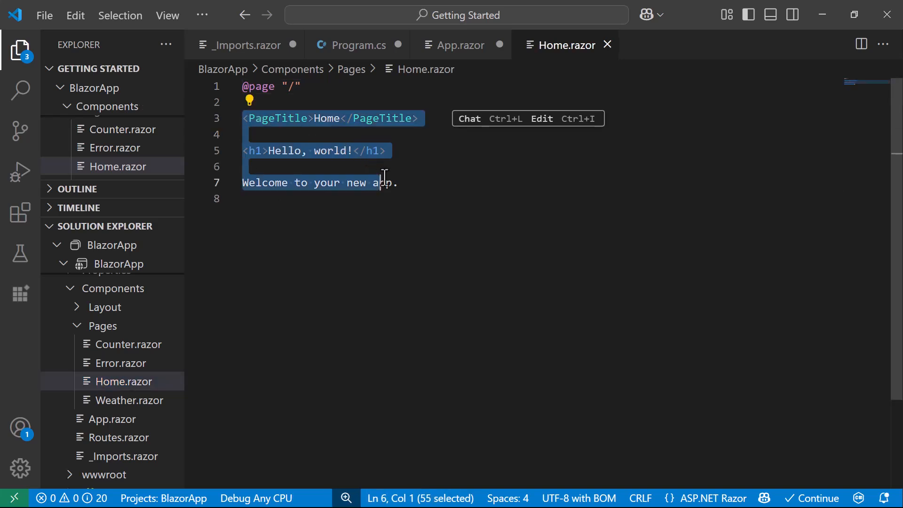
Write Home.razor with an SfGrid bound to Orders and code generating 75 Order records
{"action": "type", "text": "<SfGrid></SfGrid>"}
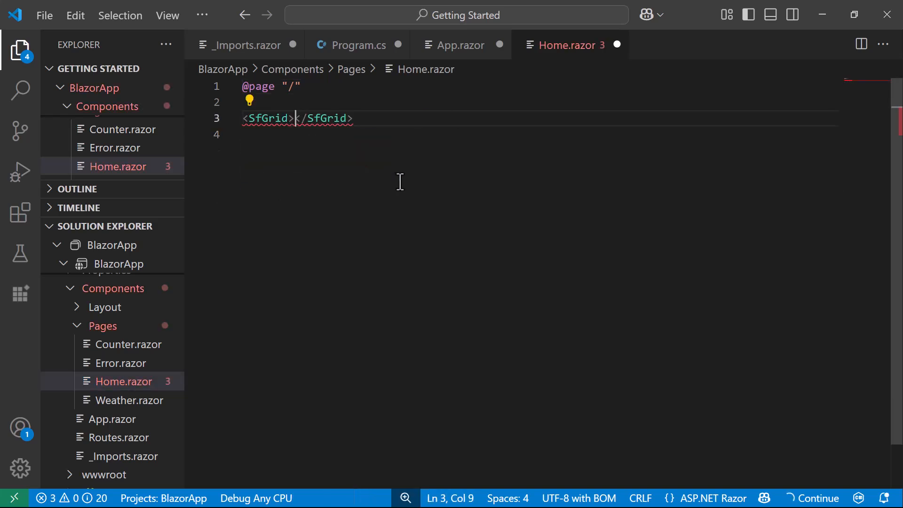
{"action": "type", "text": "@code"}
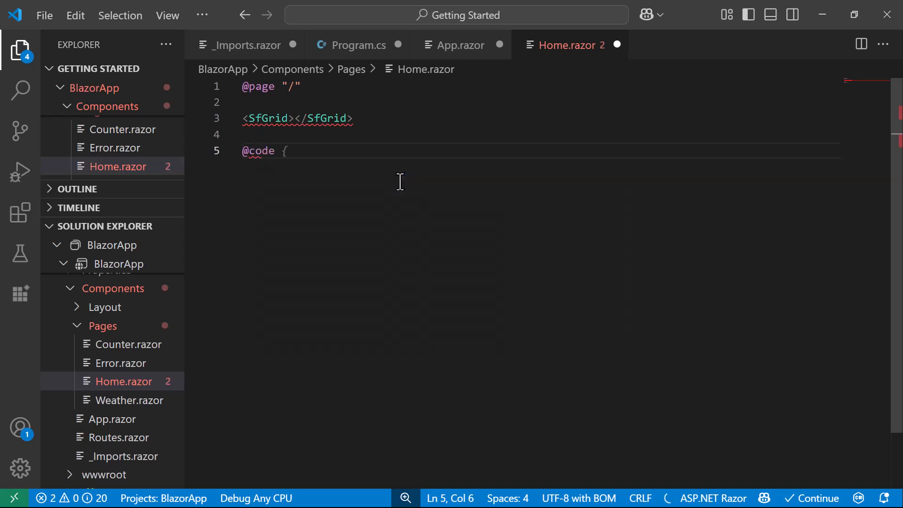
{"action": "type", "text": "private List<Employee> employees = new List<Employee>();"}
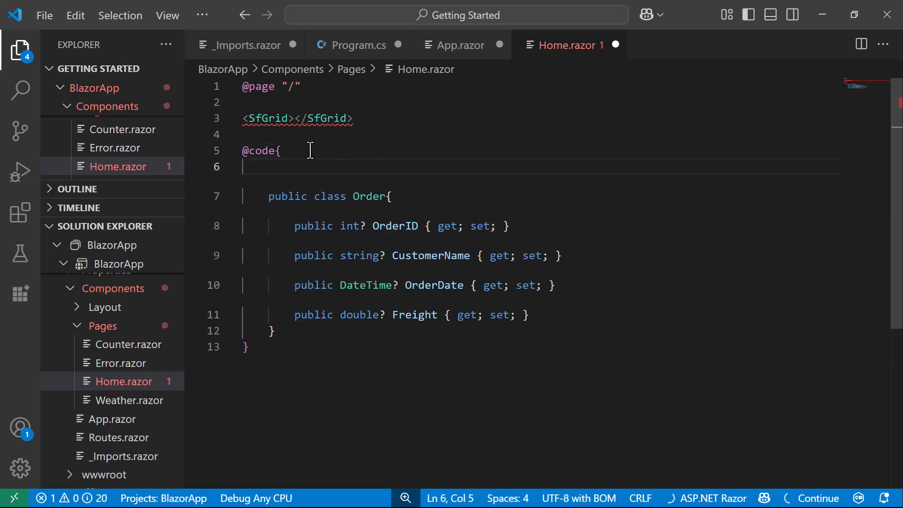
{"action": "type", "text": "public List<Order>? Orders { get; set; }"}
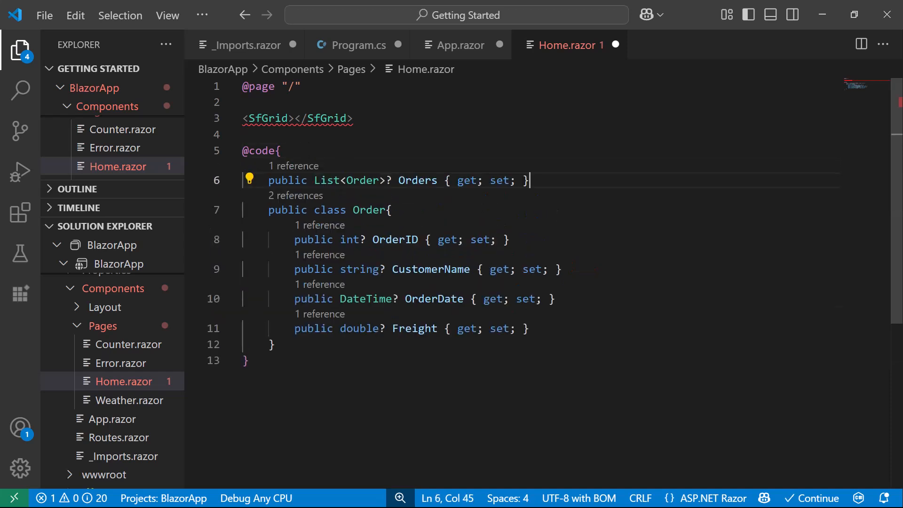
{"action": "key", "text": "Enter"}
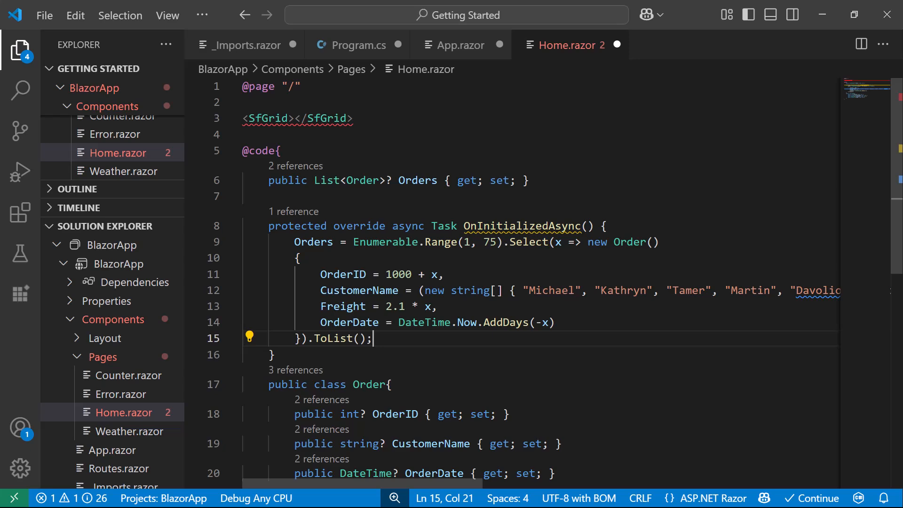
{"action": "type", "text": "DataSource=\"@Orders"}
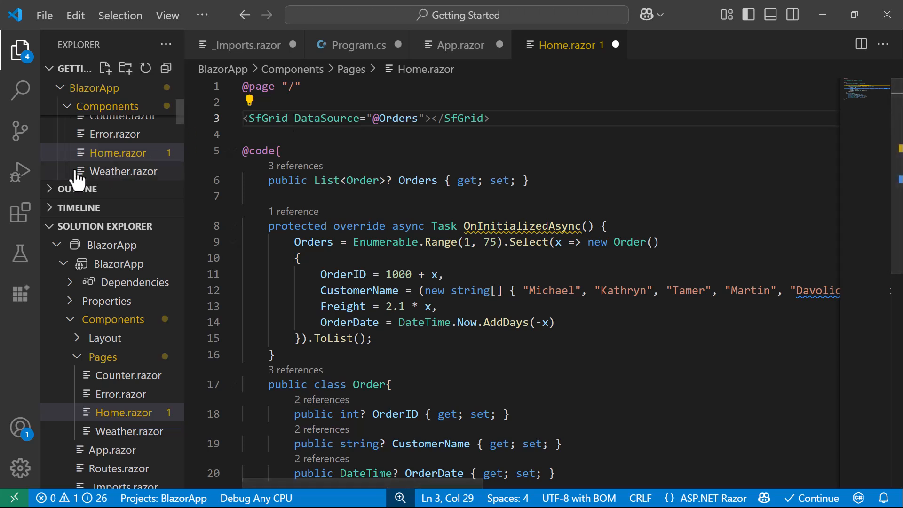
{"action": "left_click", "coordinate": [19, 172]}
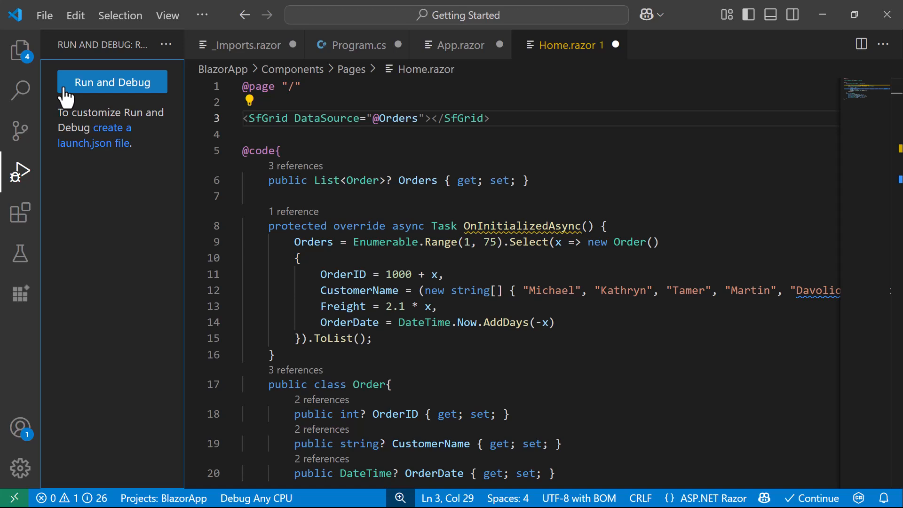
Run the BlazorApp using the C# debugger
{"action": "left_click", "coordinate": [112, 82]}
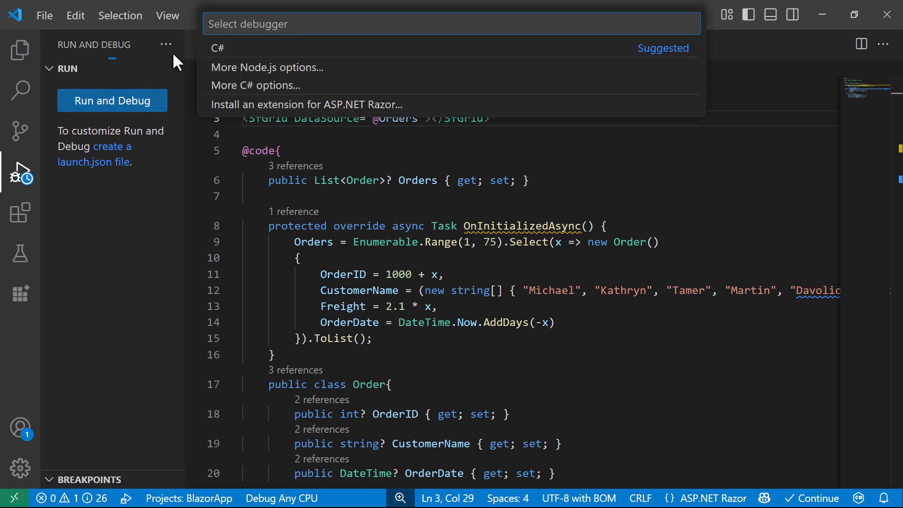
{"action": "mouse_move", "coordinate": [219, 54]}
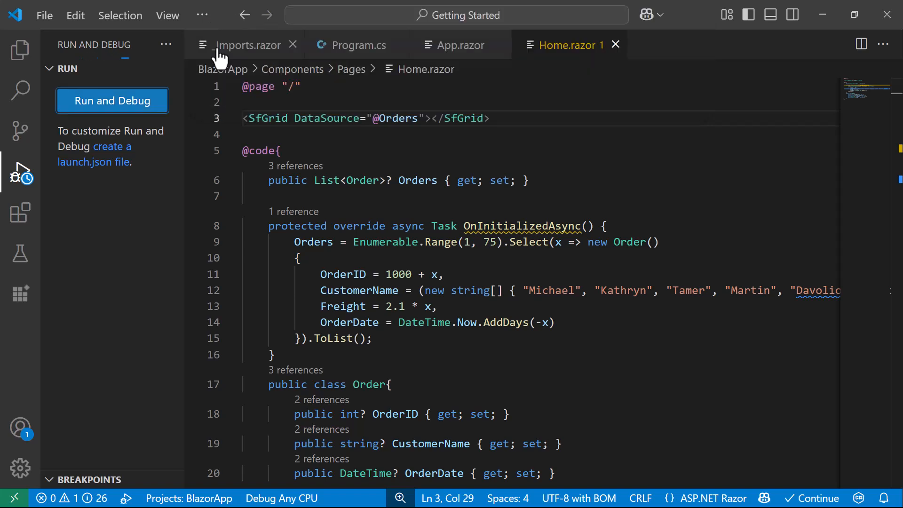
{"action": "left_click", "coordinate": [112, 100]}
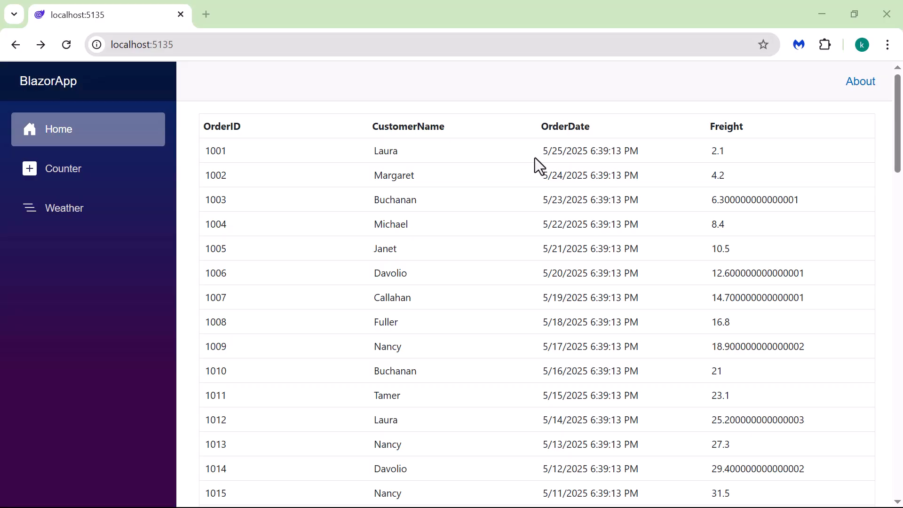
Scroll through the browser grid's order rows past order 1050
{"action": "scroll", "scroll_direction": "down", "scroll_amount": 3}
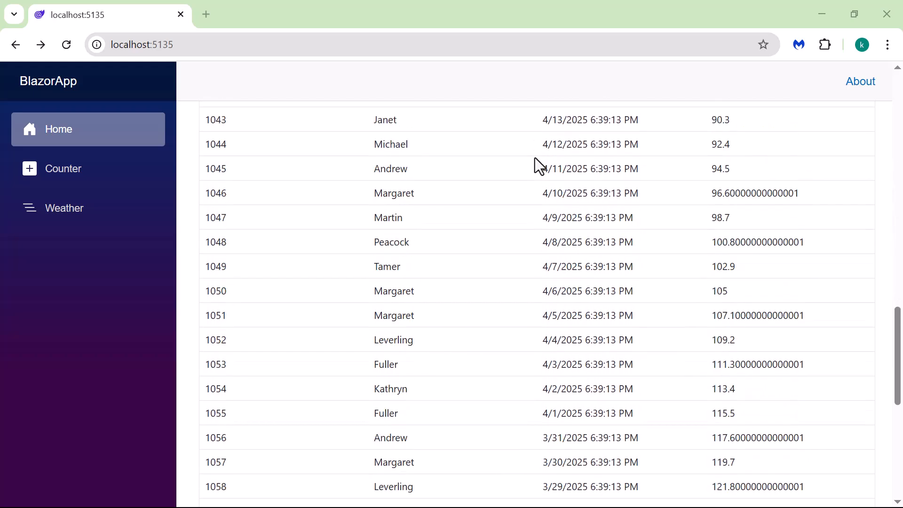
{"action": "scroll", "scroll_direction": "down", "scroll_amount": 3}
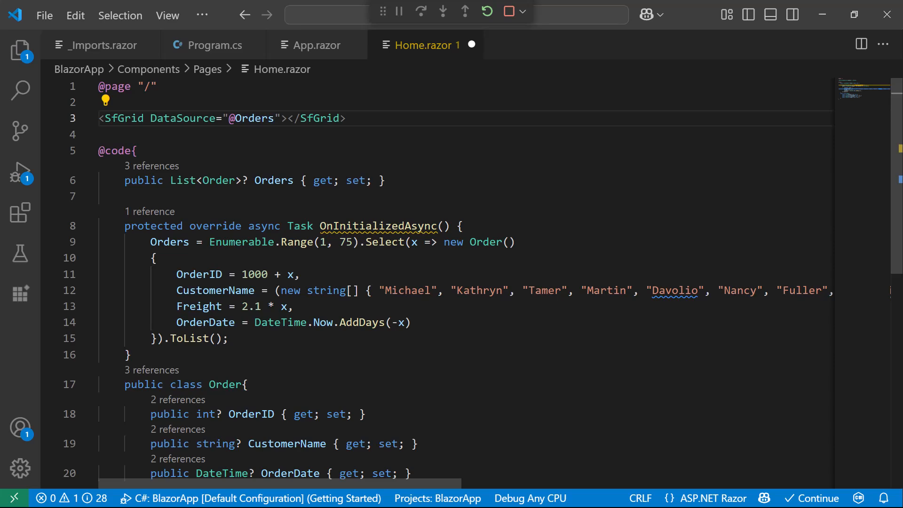
Add a GridColumns block with an Order ID column, right-aligned, width 120
{"action": "type", "text": "<GridColumns"}
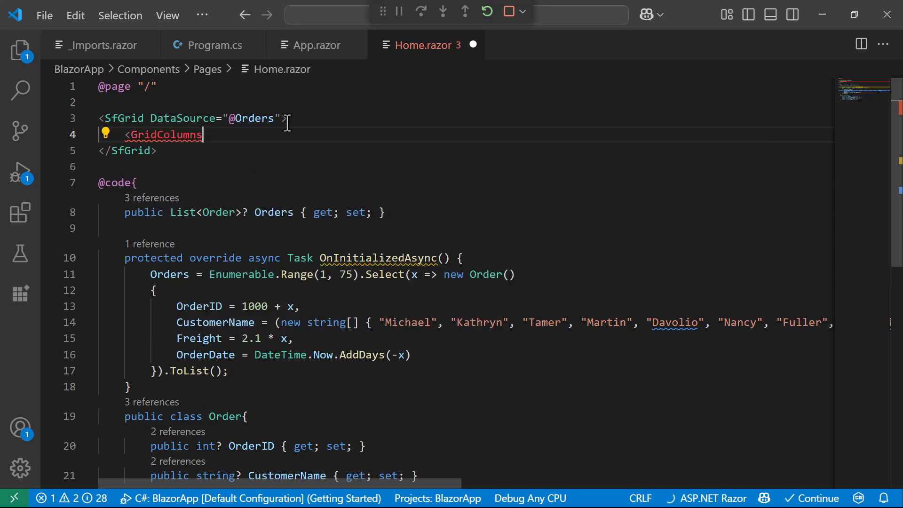
{"action": "type", "text": "></GridColumns>"}
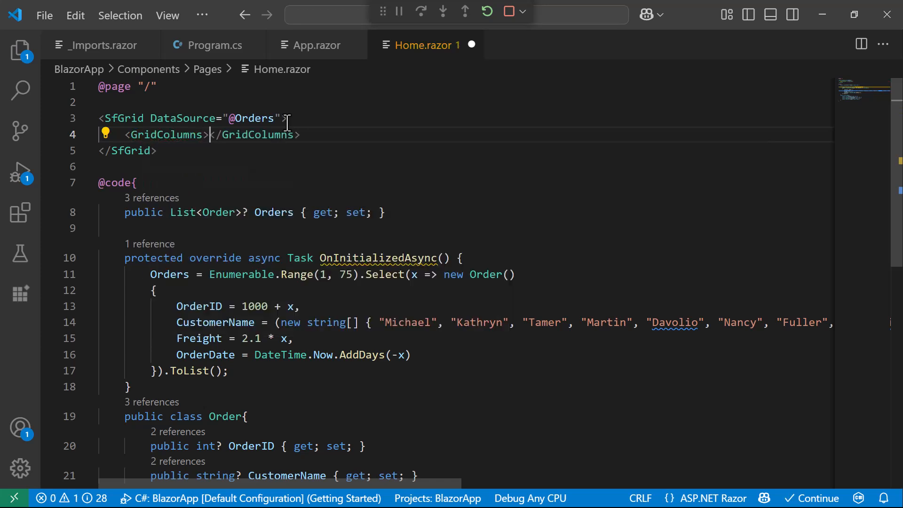
{"action": "type", "text": "<GridColumn Field=@nameof(Order.OrderID) HeaderText=\"Order ID\" TextAlign=\"TextAlign.Right\" Width=\"120\"></GridColumn>"}
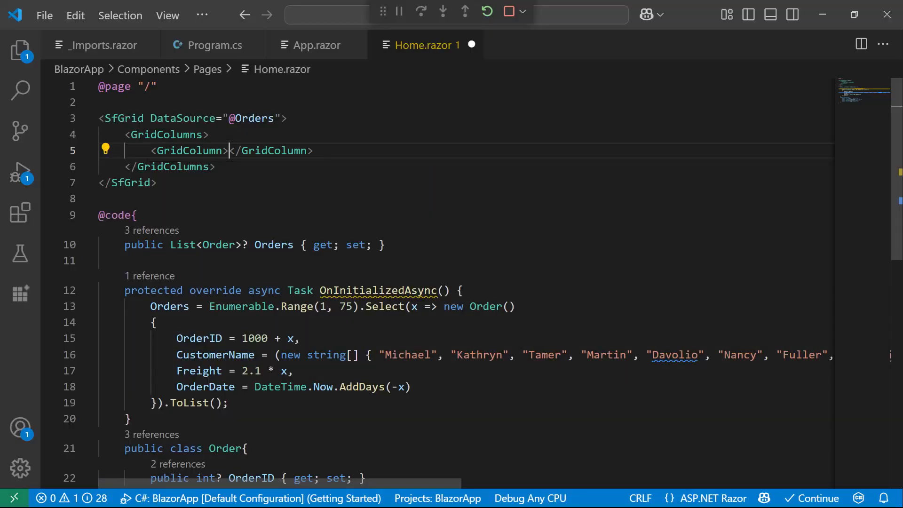
{"action": "type", "text": "F"}
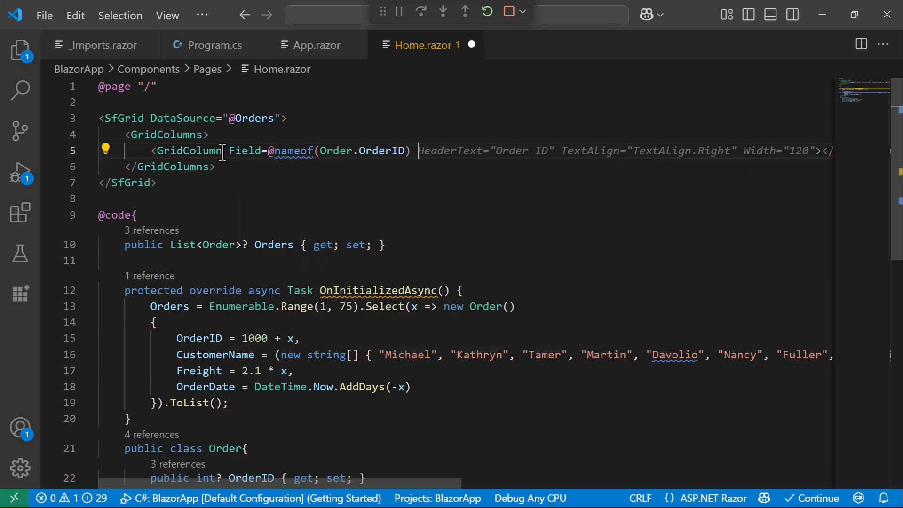
{"action": "type", "text": "H"}
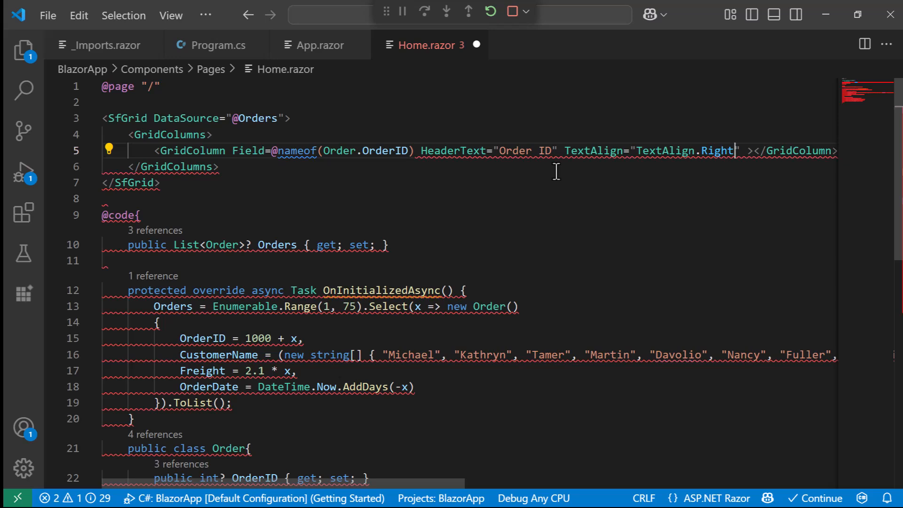
{"action": "type", "text": "Width=\""}
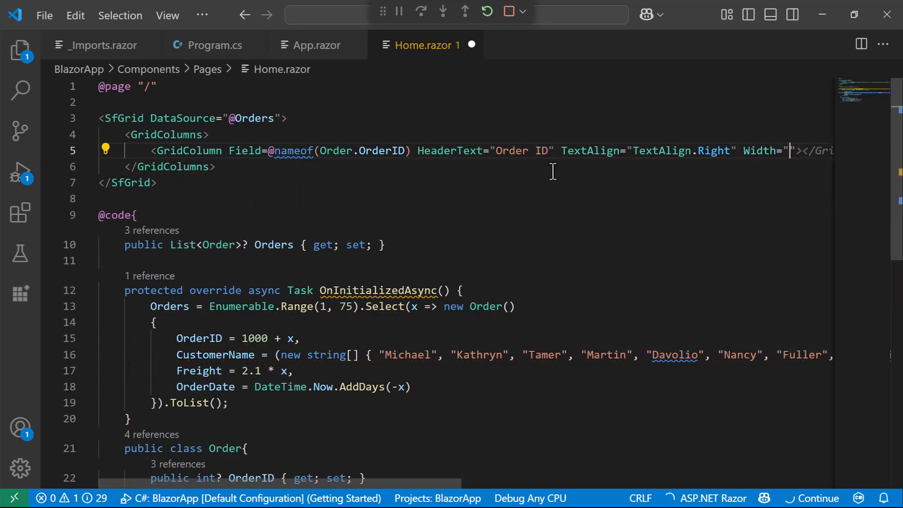
{"action": "type", "text": "120"}
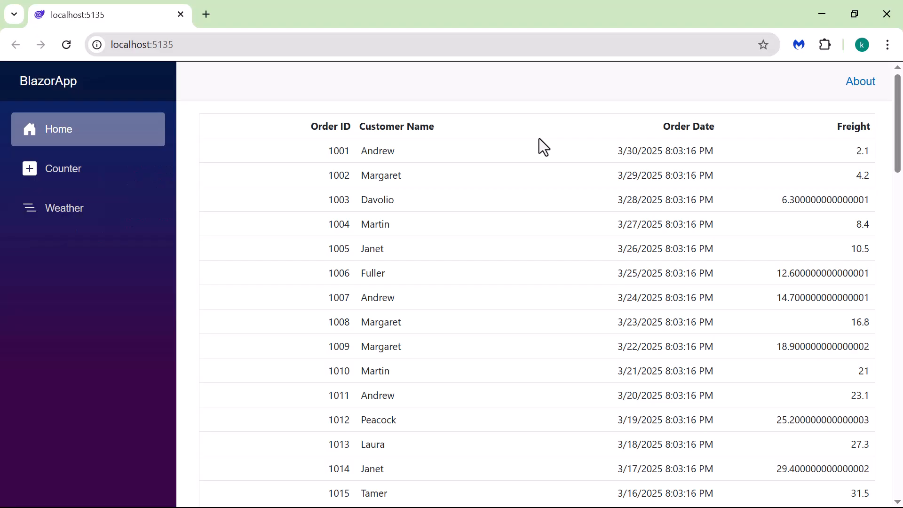
{"action": "mouse_move", "coordinate": [660, 169]}
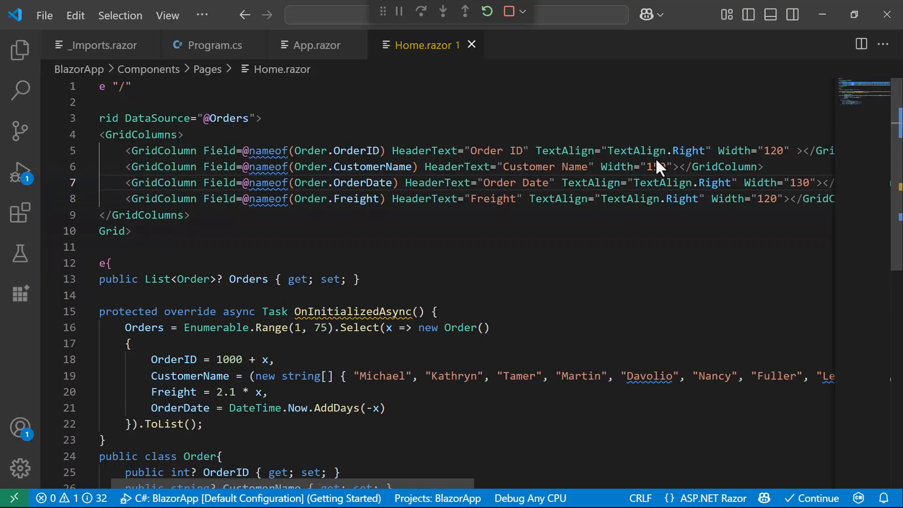
Give the Order Date column Format="d" with date type, and begin Freight's Format attribute
{"action": "type", "text": "Format"}
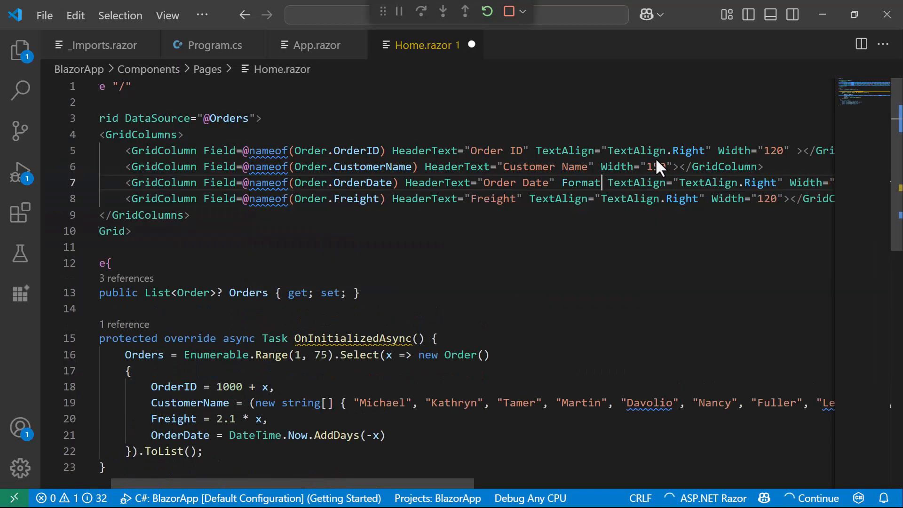
{"action": "type", "text": "=\"d\" Type=\"ColumnType.Date"}
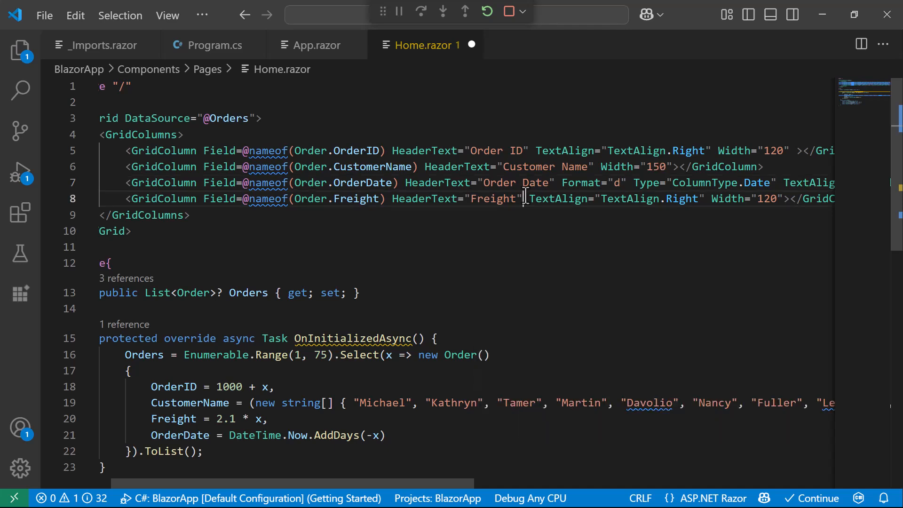
{"action": "type", "text": "Format"}
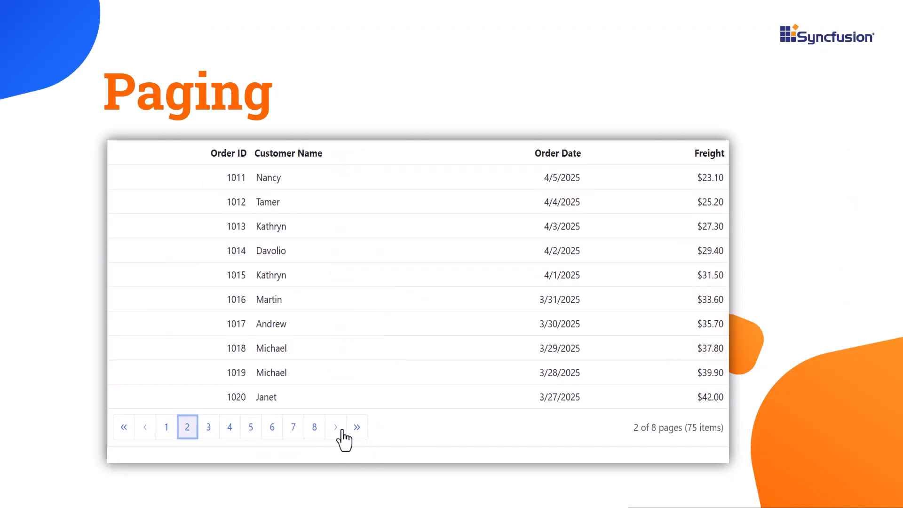
{"action": "left_click", "coordinate": [336, 427]}
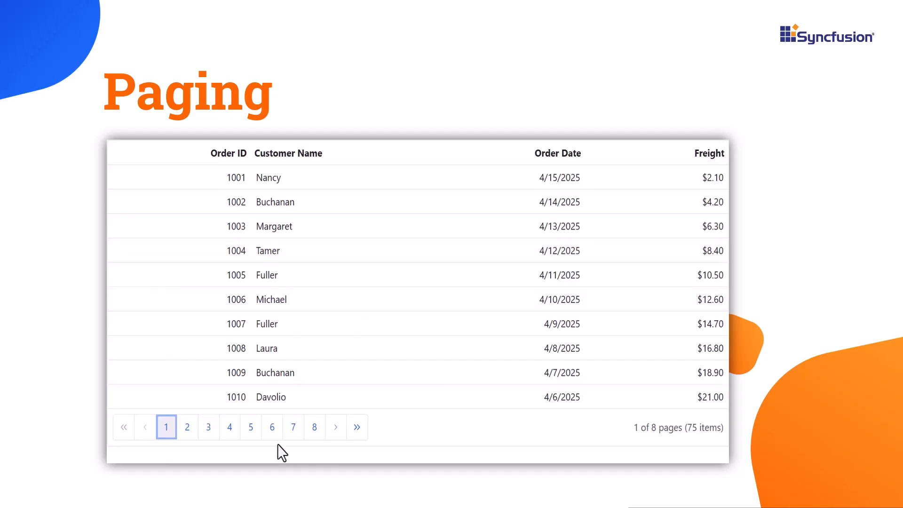
{"action": "mouse_move", "coordinate": [206, 440]}
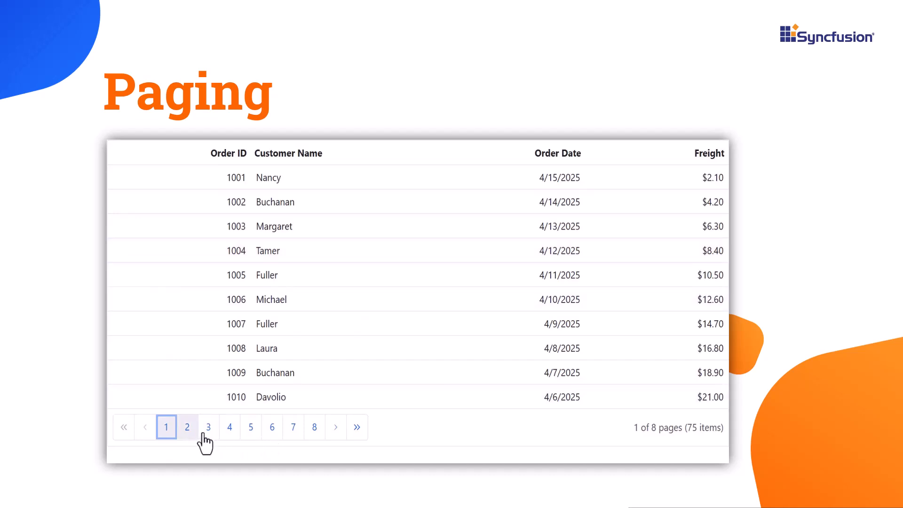
{"action": "left_click", "coordinate": [187, 427]}
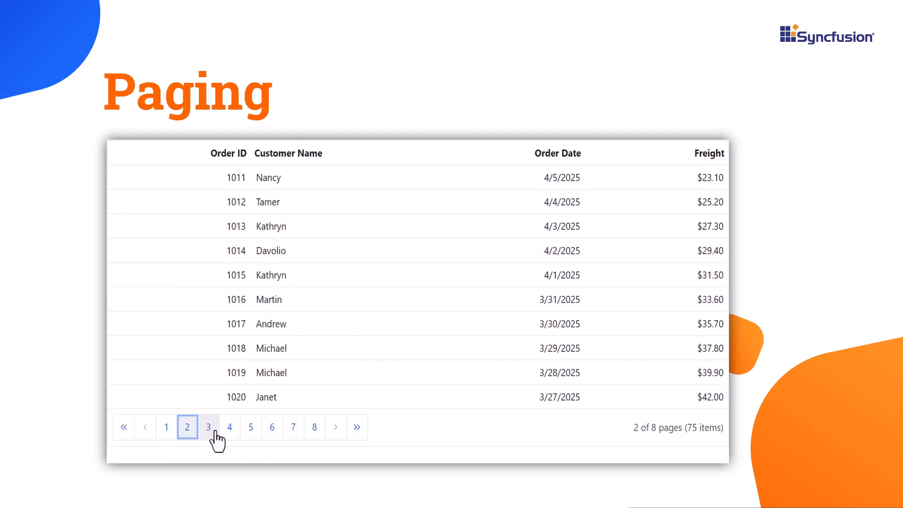
{"action": "mouse_move", "coordinate": [335, 434]}
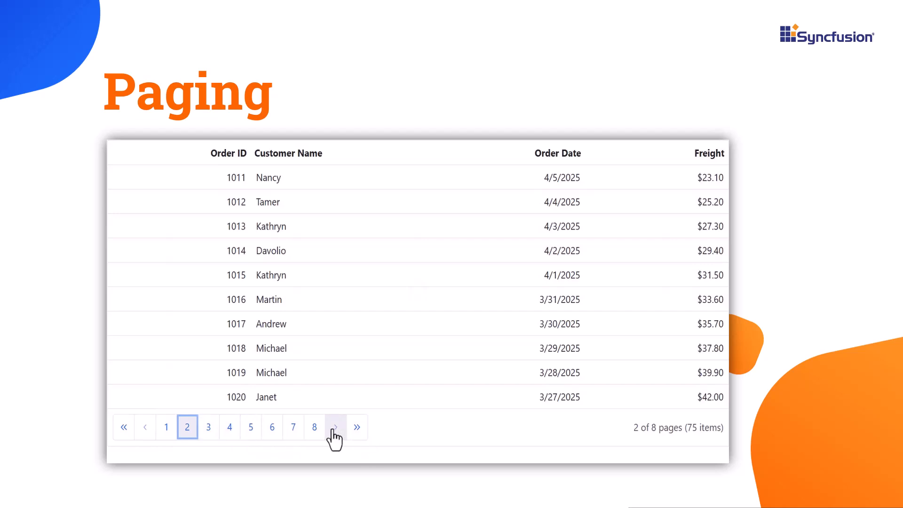
{"action": "left_click", "coordinate": [166, 427]}
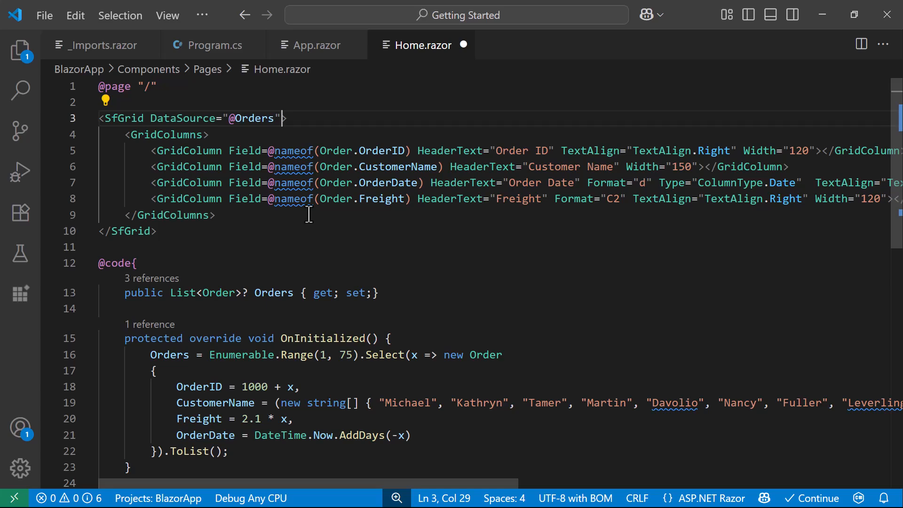
Add AllowPaging="true" to SfGrid and begin a GridPageSettings element on a new line
{"action": "type", "text": "AllowPaging=\""}
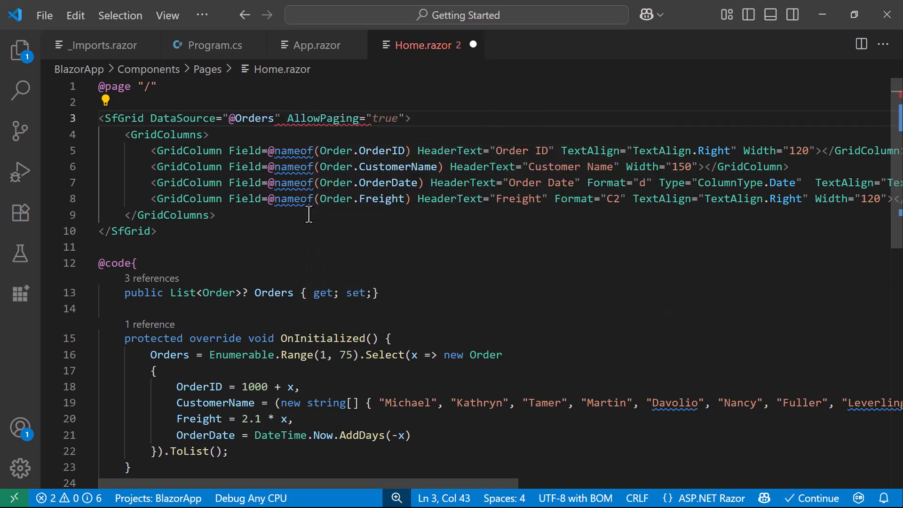
{"action": "key", "text": "Enter"}
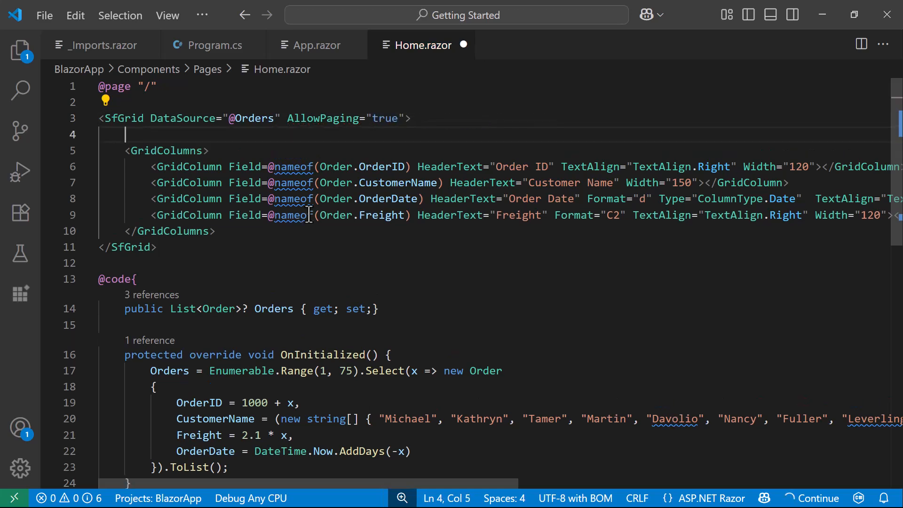
{"action": "type", "text": "<"}
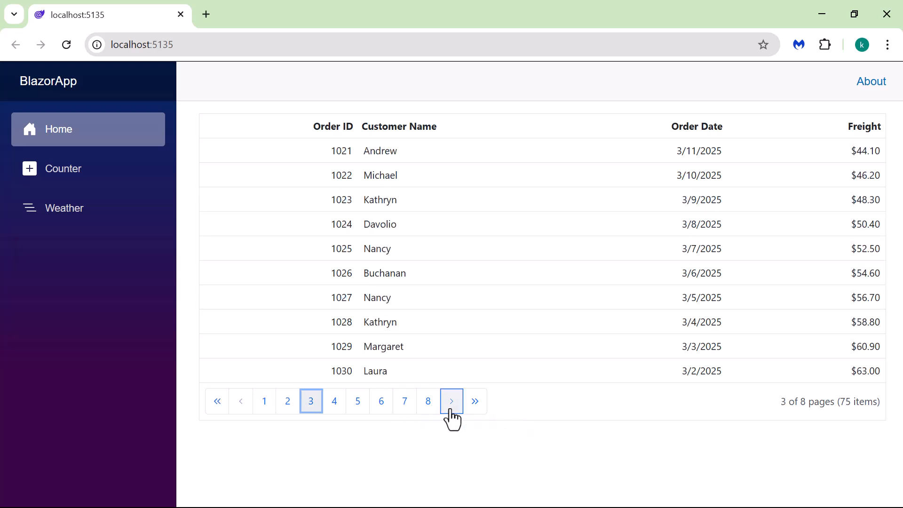
Move the browser grid to the next page of orders, then resume typing an Allow attribute
{"action": "left_click", "coordinate": [452, 400]}
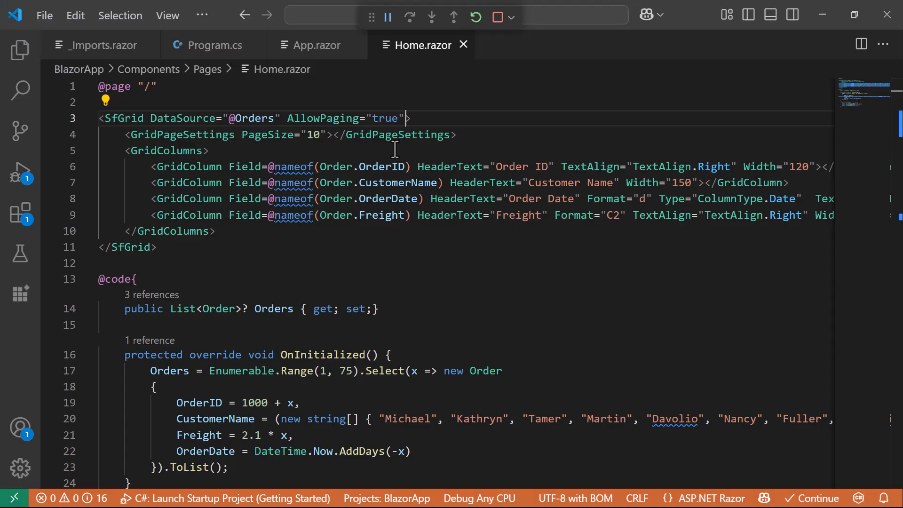
{"action": "type", "text": "All"}
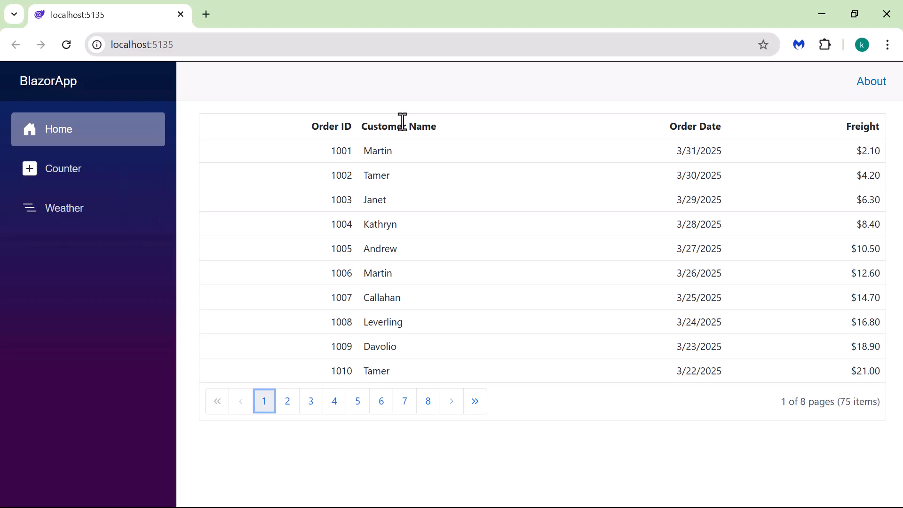
{"action": "mouse_move", "coordinate": [452, 145]}
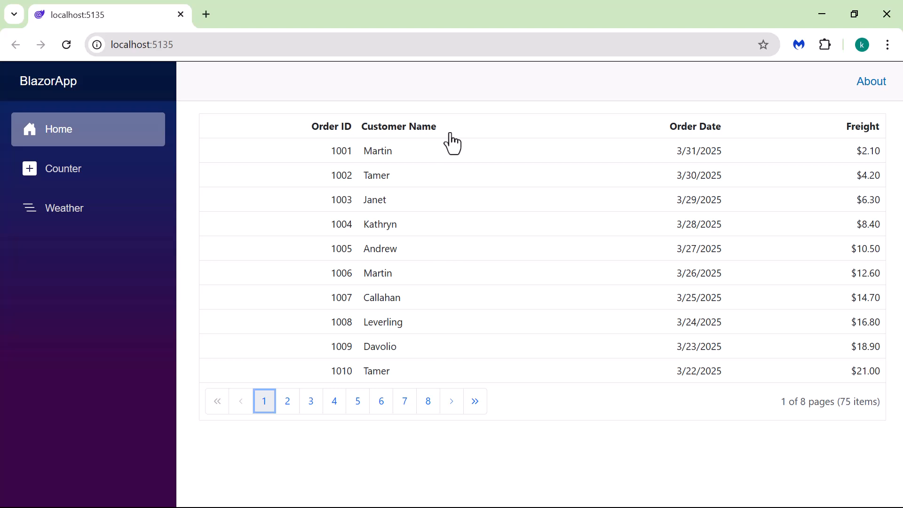
Sort the paged order grid by the Customer Name column
{"action": "left_click", "coordinate": [398, 126]}
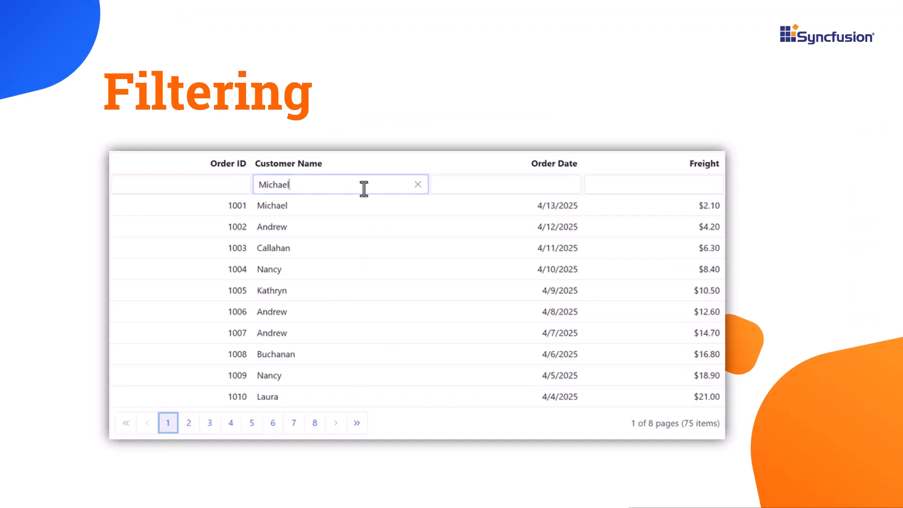
{"action": "key", "text": "Enter"}
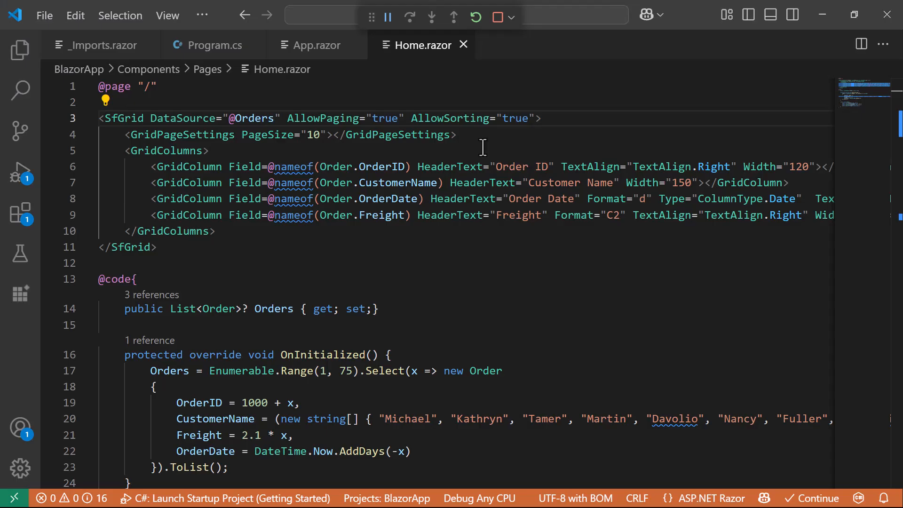
Set AllowFiltering="true" on SfGrid and filter the orders by 'Laura'
{"action": "type", "text": "AllowFiltering=\""}
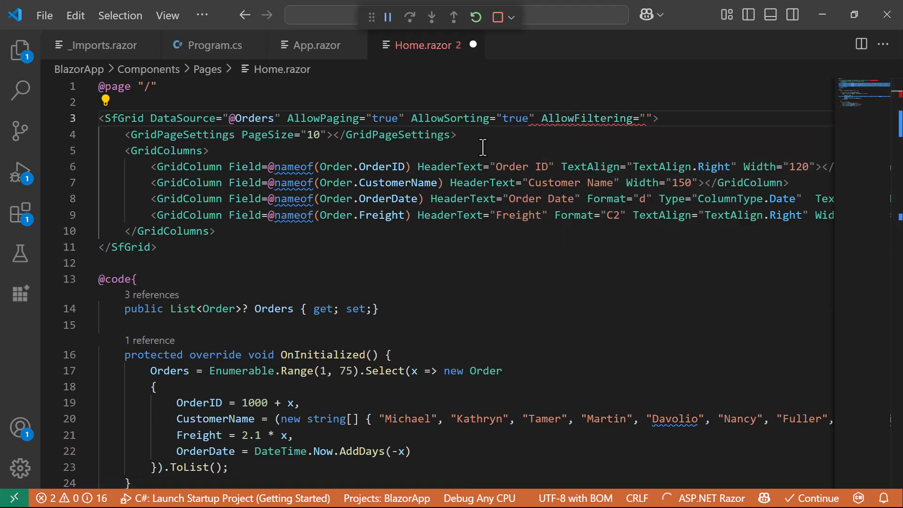
{"action": "type", "text": "true"}
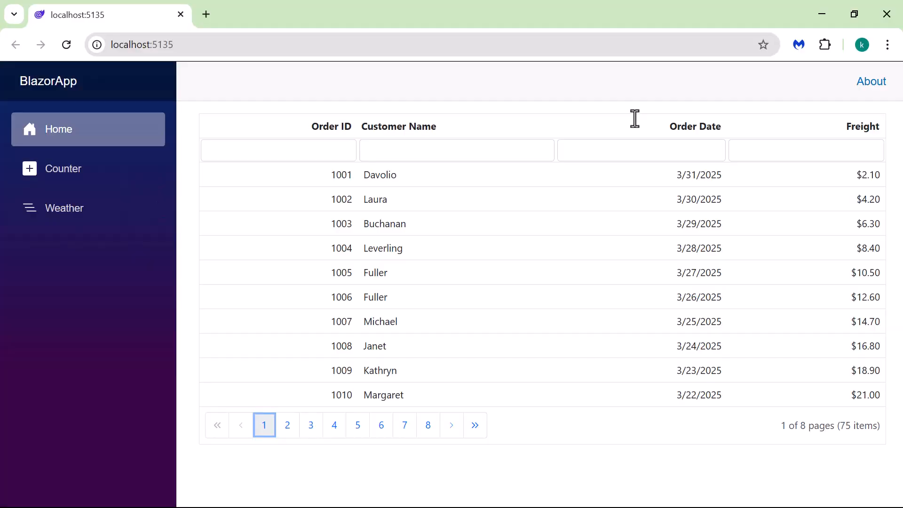
{"action": "type", "text": "Laura"}
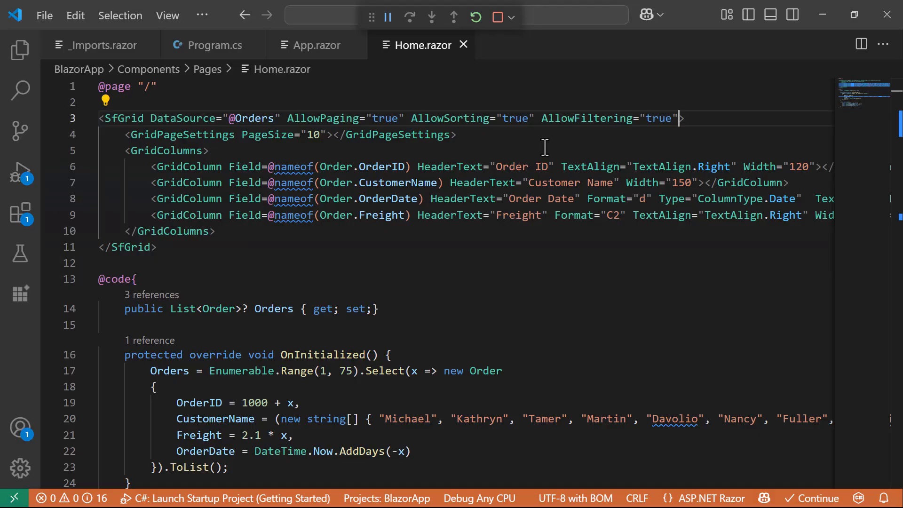
Append AllowGrouping="true" to the SfGrid tag in Home.razor
{"action": "type", "text": "AllowGrouping"}
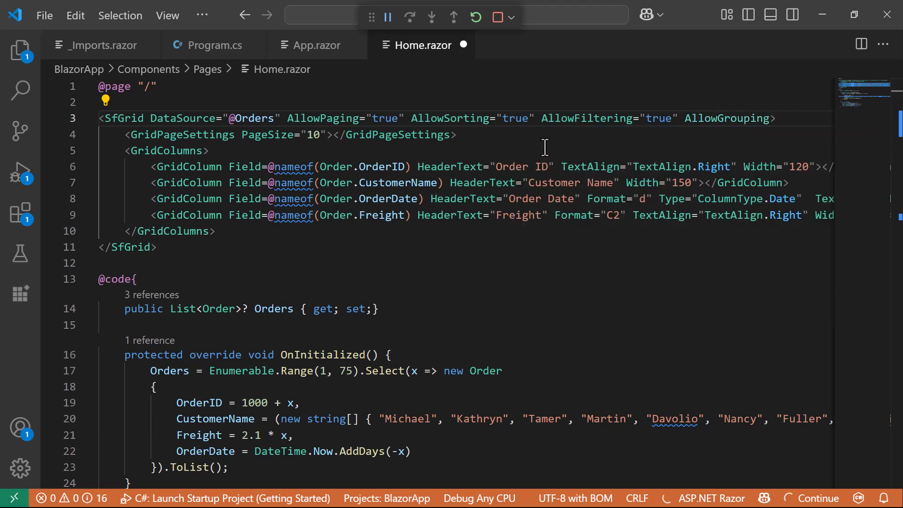
{"action": "type", "text": "=\"true\""}
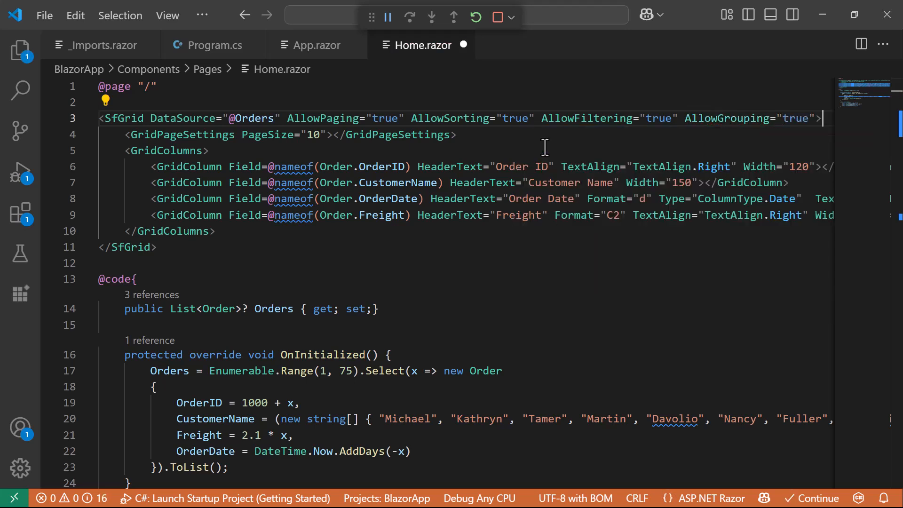